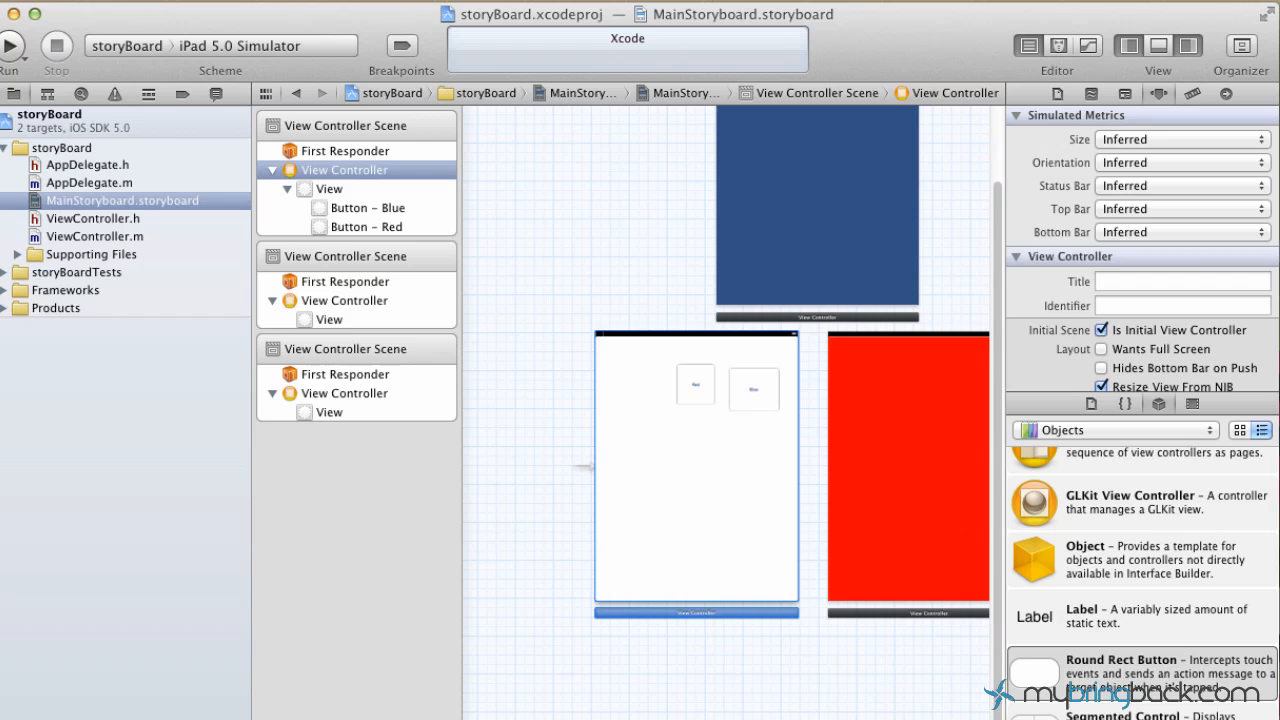
mouse_move(770, 483)
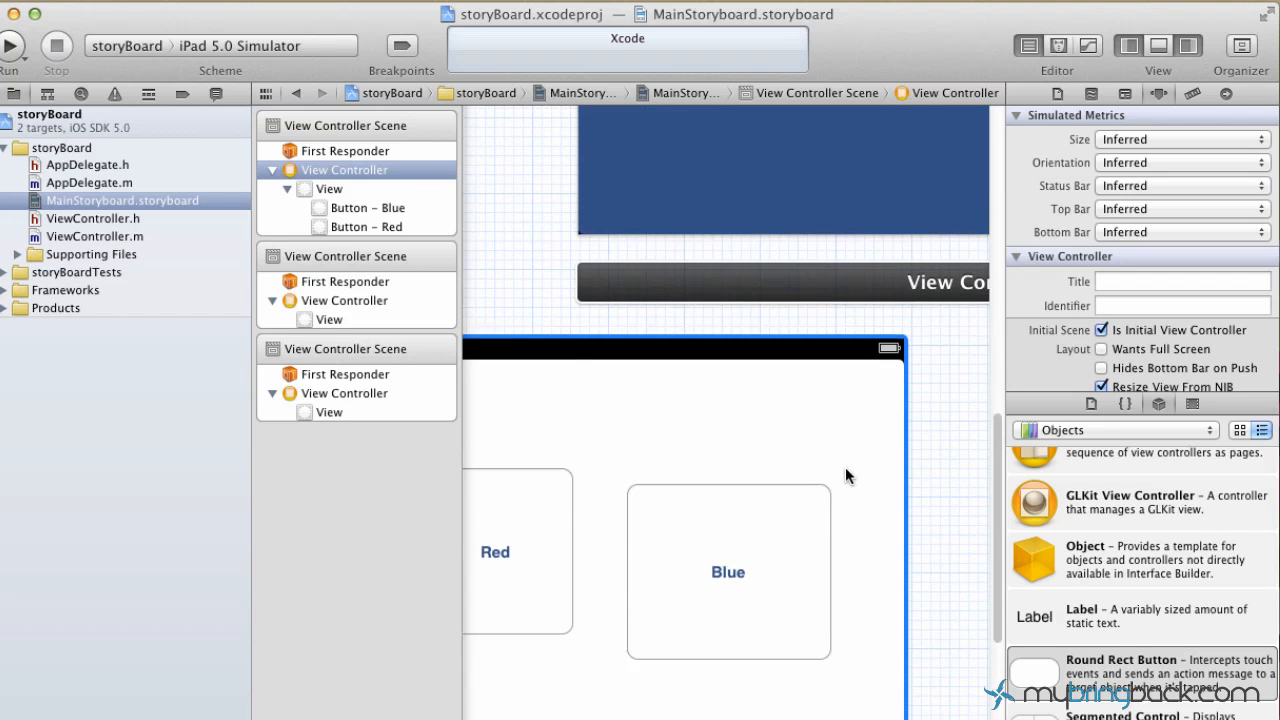
Link the main view's Blue button to the blue view with a modal segue
left_click(728, 570)
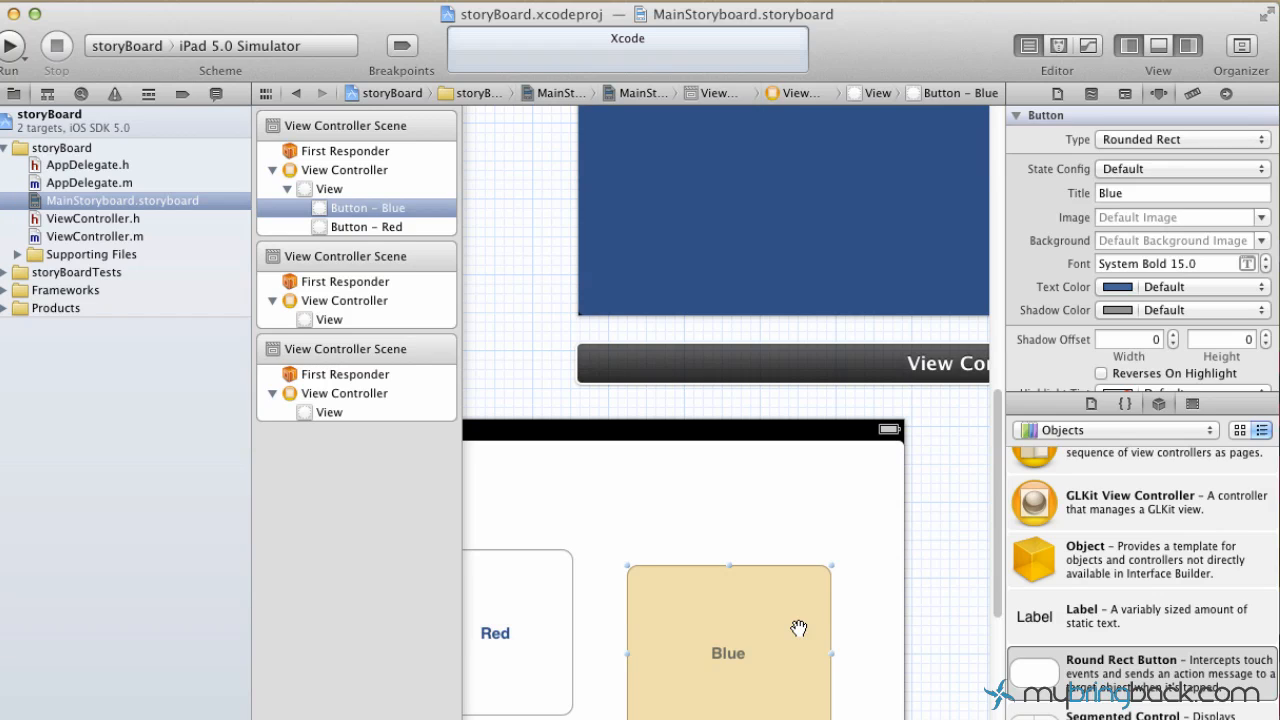
mouse_move(755, 598)
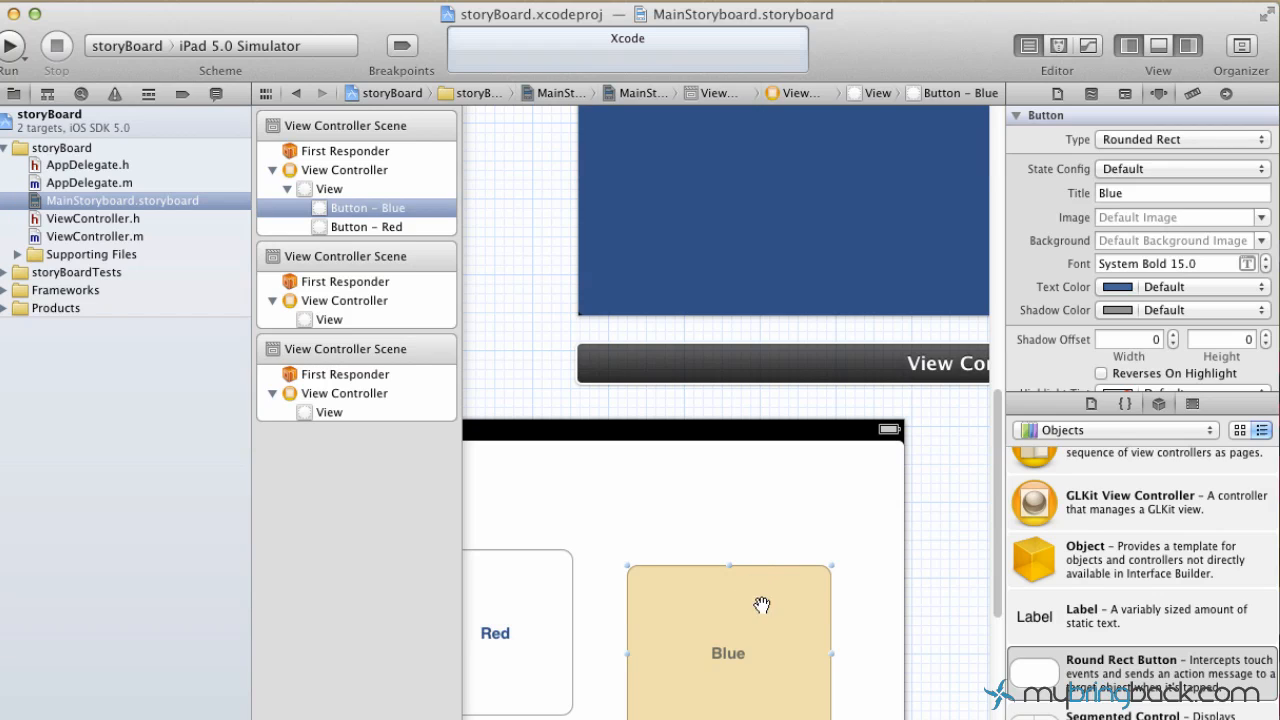
mouse_move(770, 614)
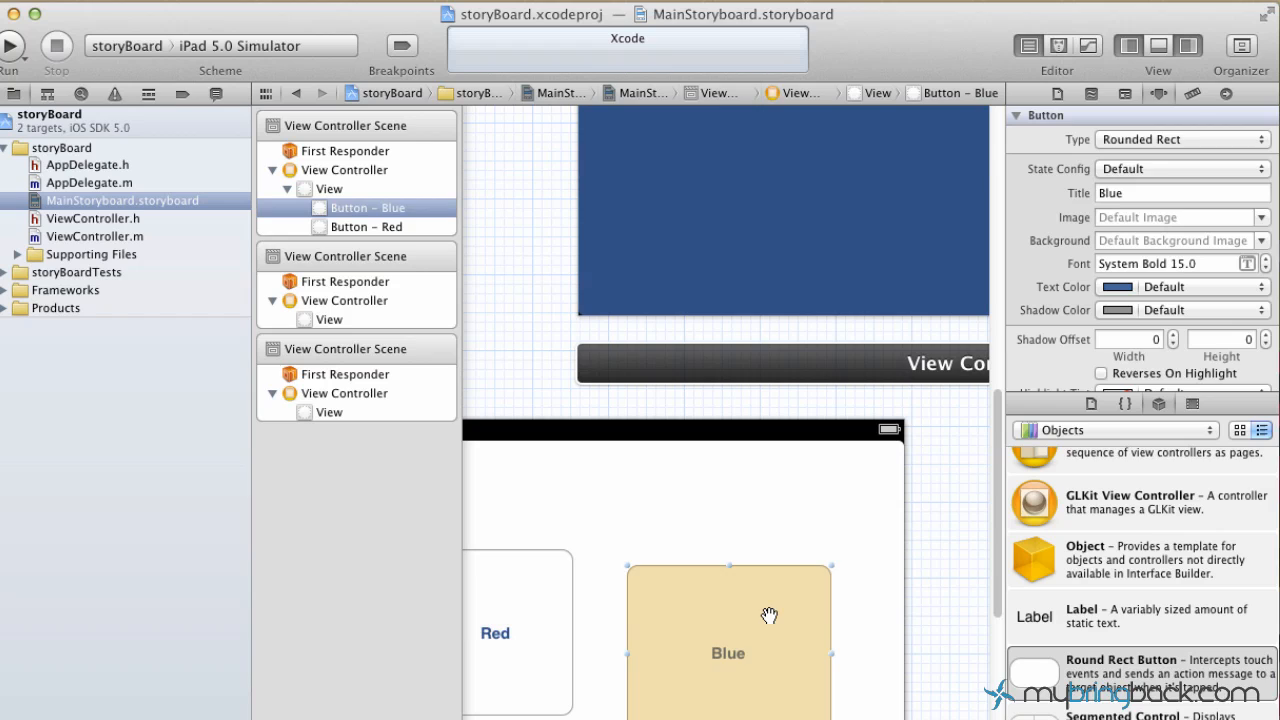
left_click_drag(769, 612, 775, 258)
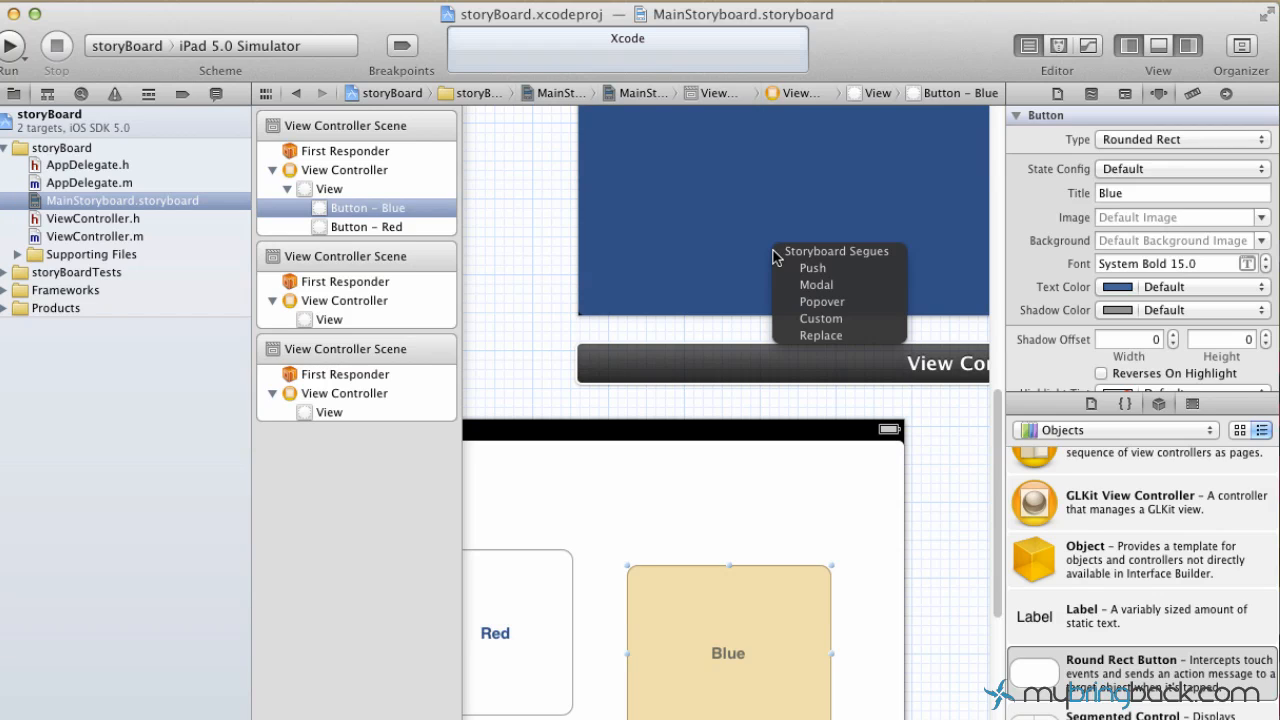
mouse_move(848, 267)
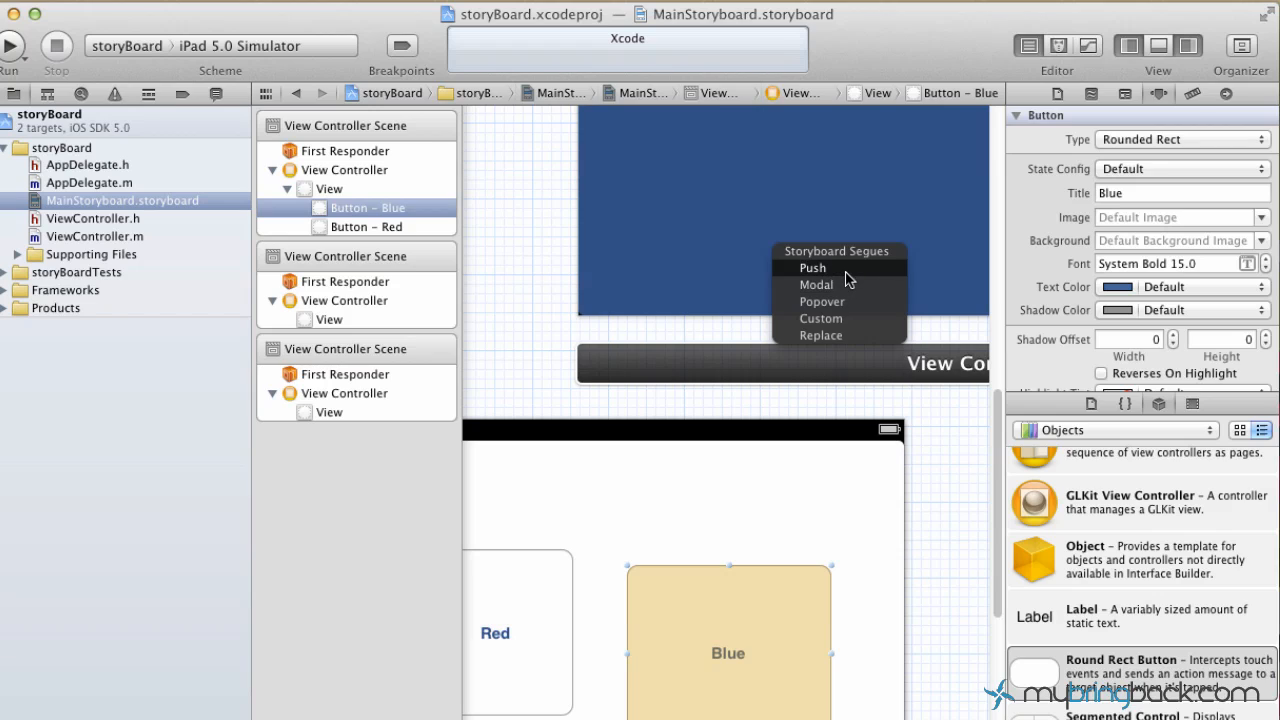
mouse_move(816, 285)
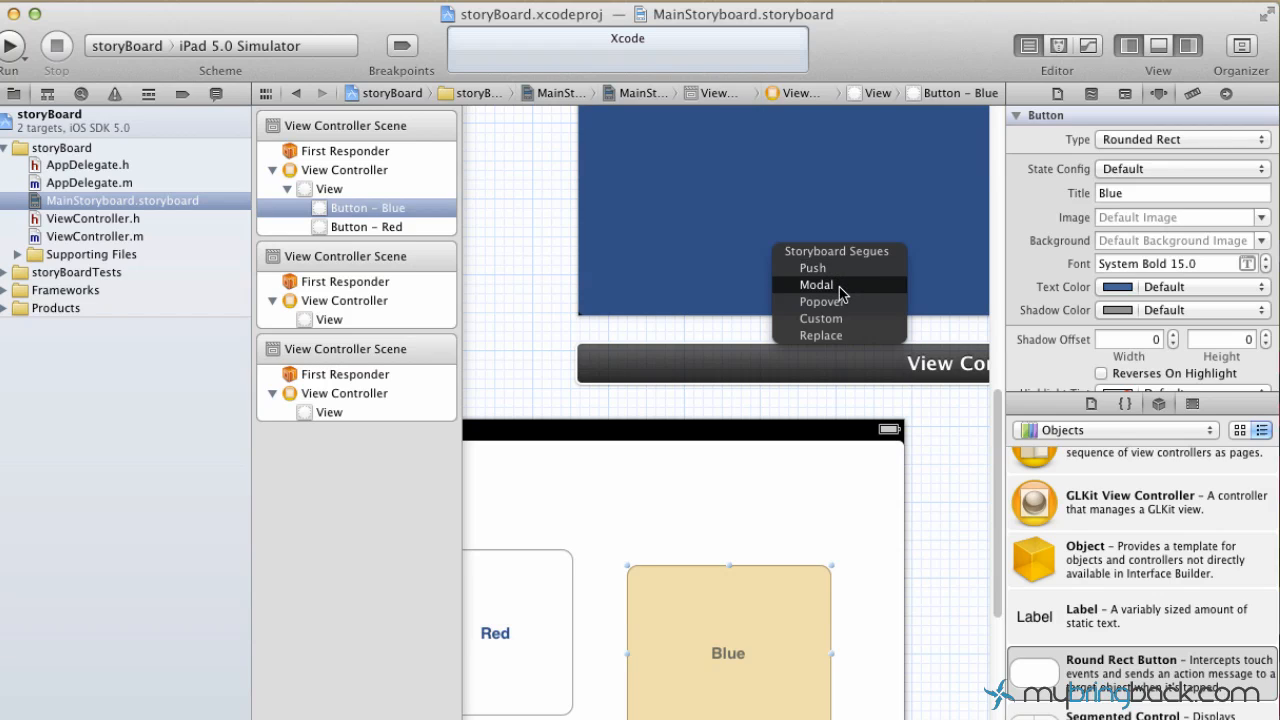
mouse_move(843, 296)
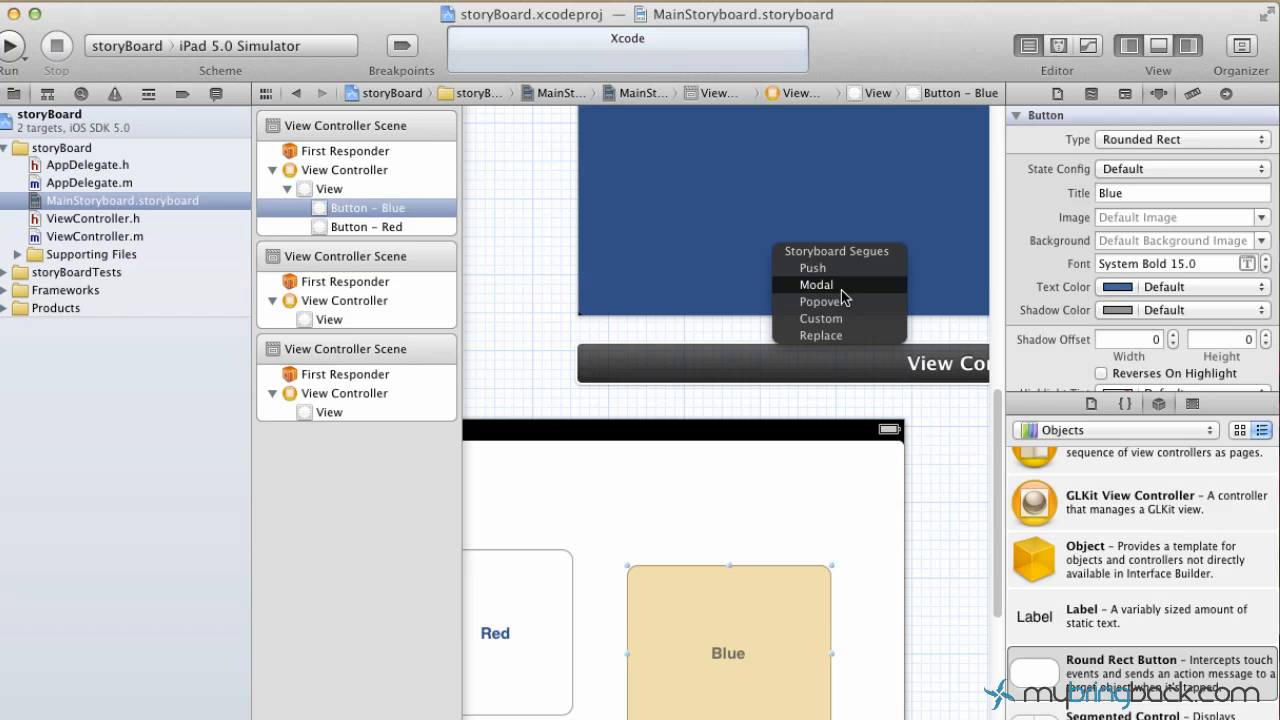
mouse_move(820, 318)
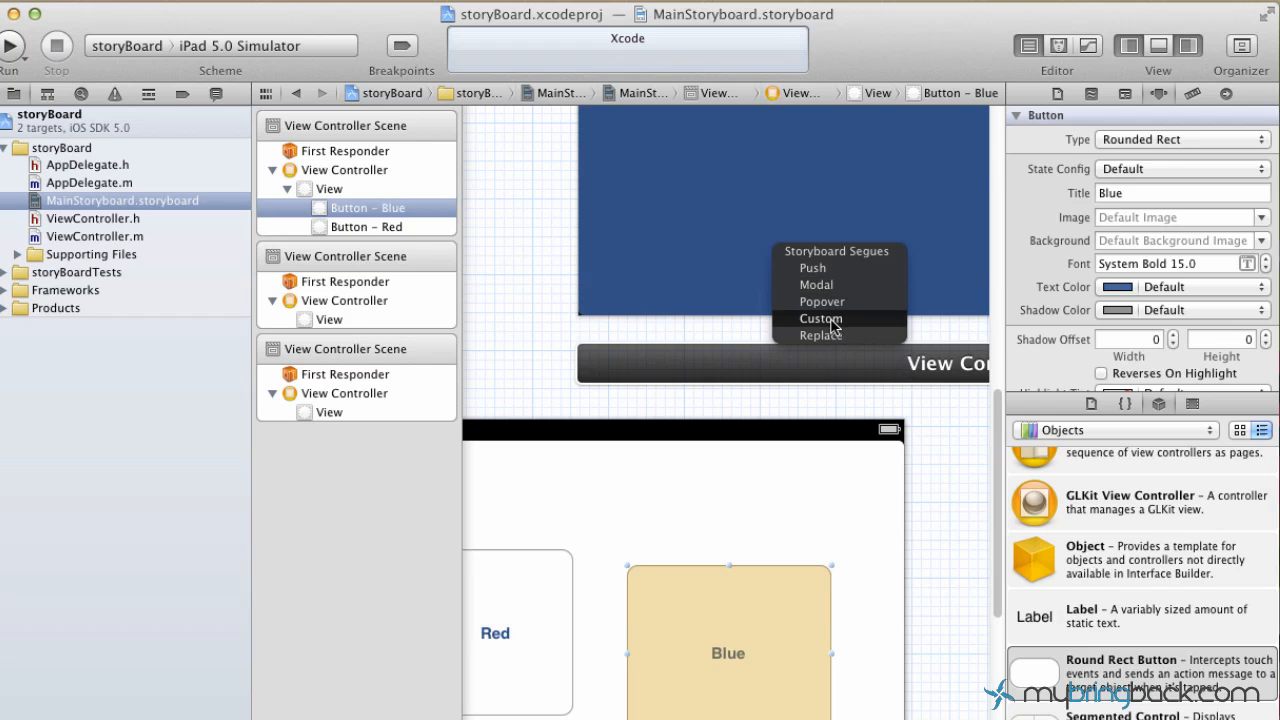
mouse_move(816, 284)
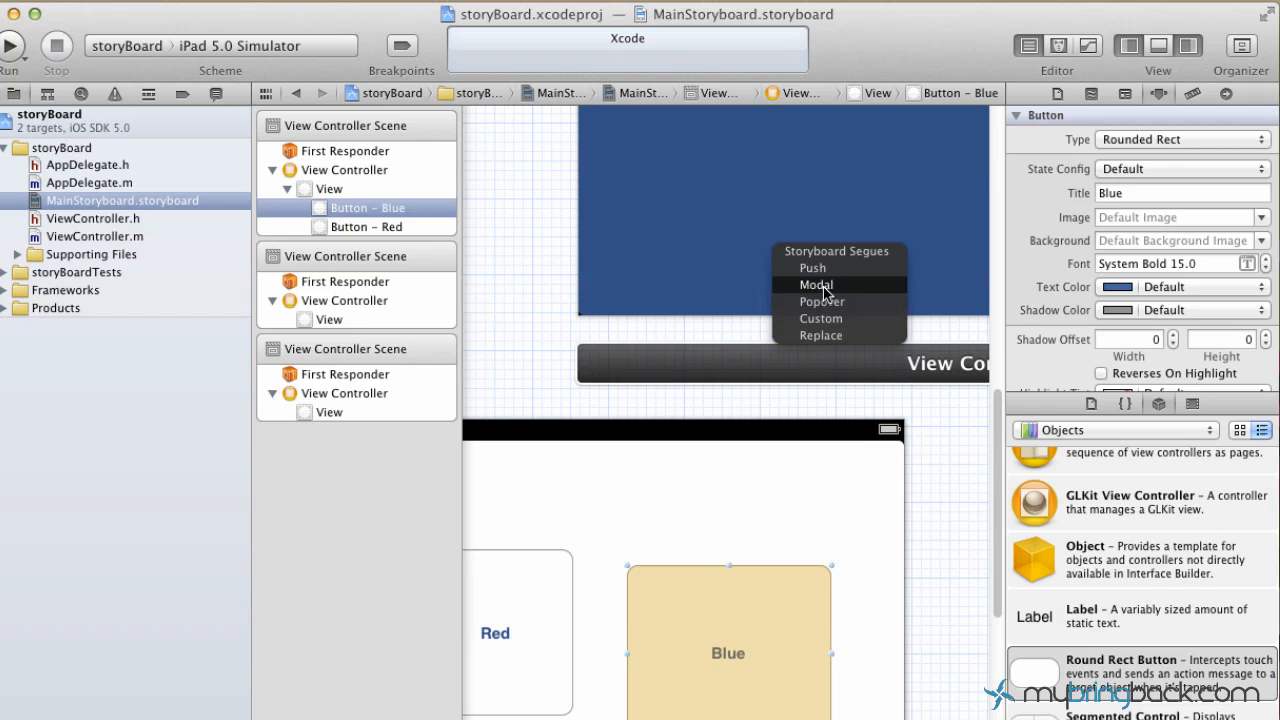
left_click(815, 285)
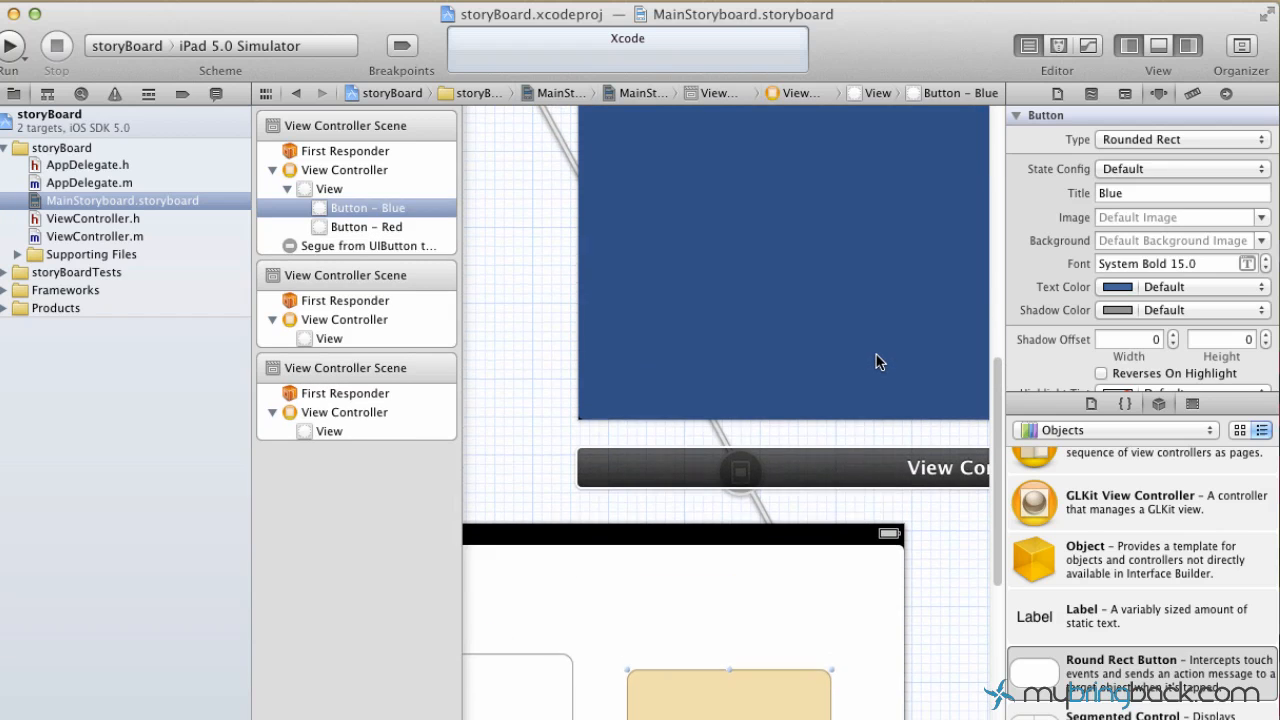
scroll("down", 3)
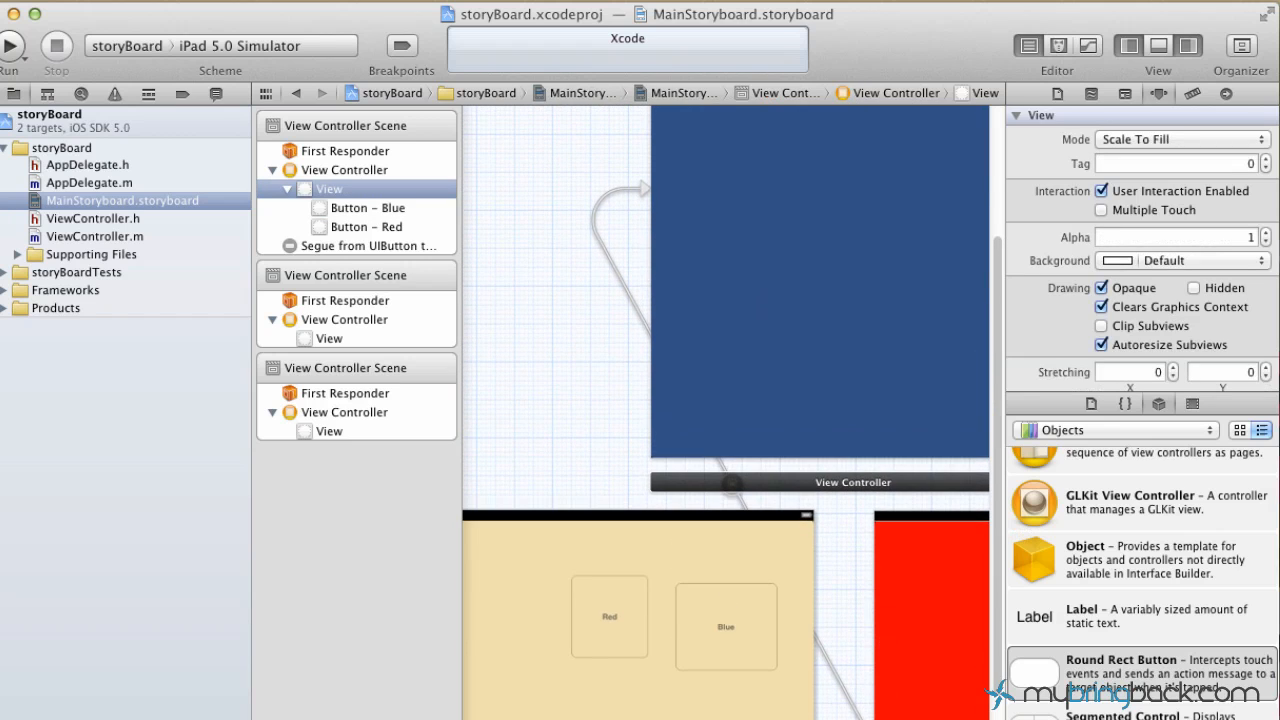
mouse_move(800, 640)
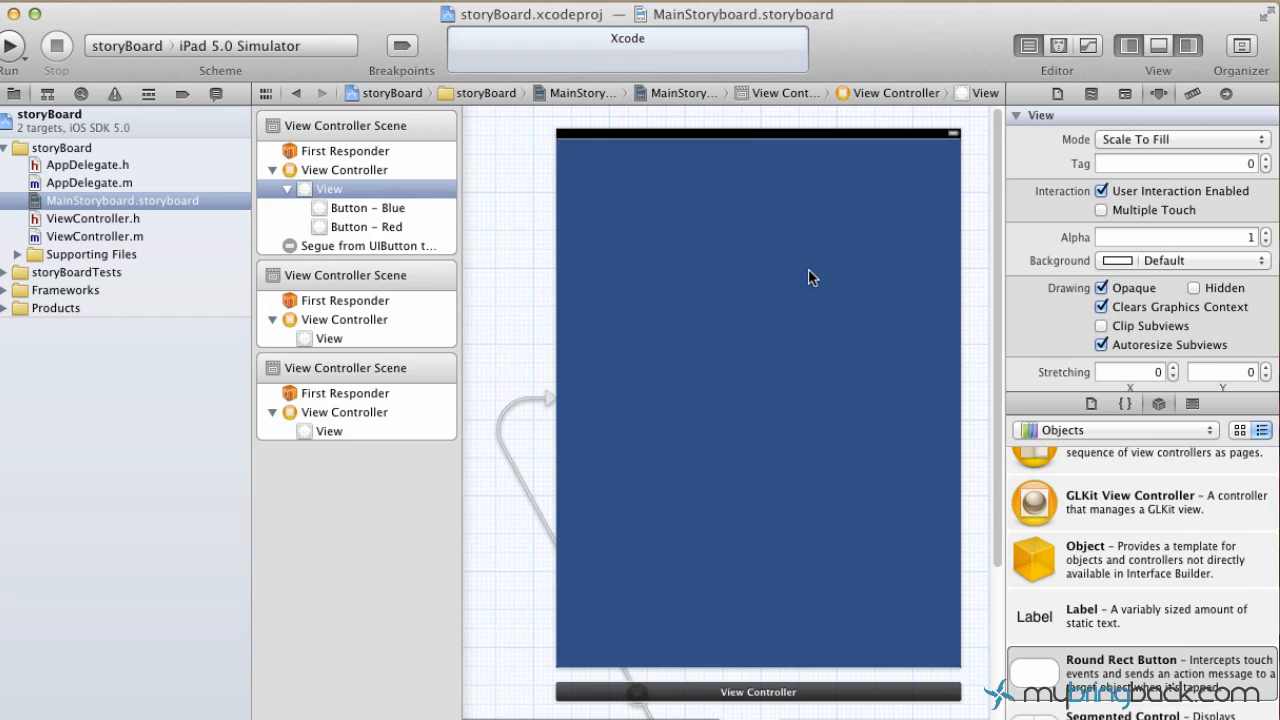
mouse_move(847, 417)
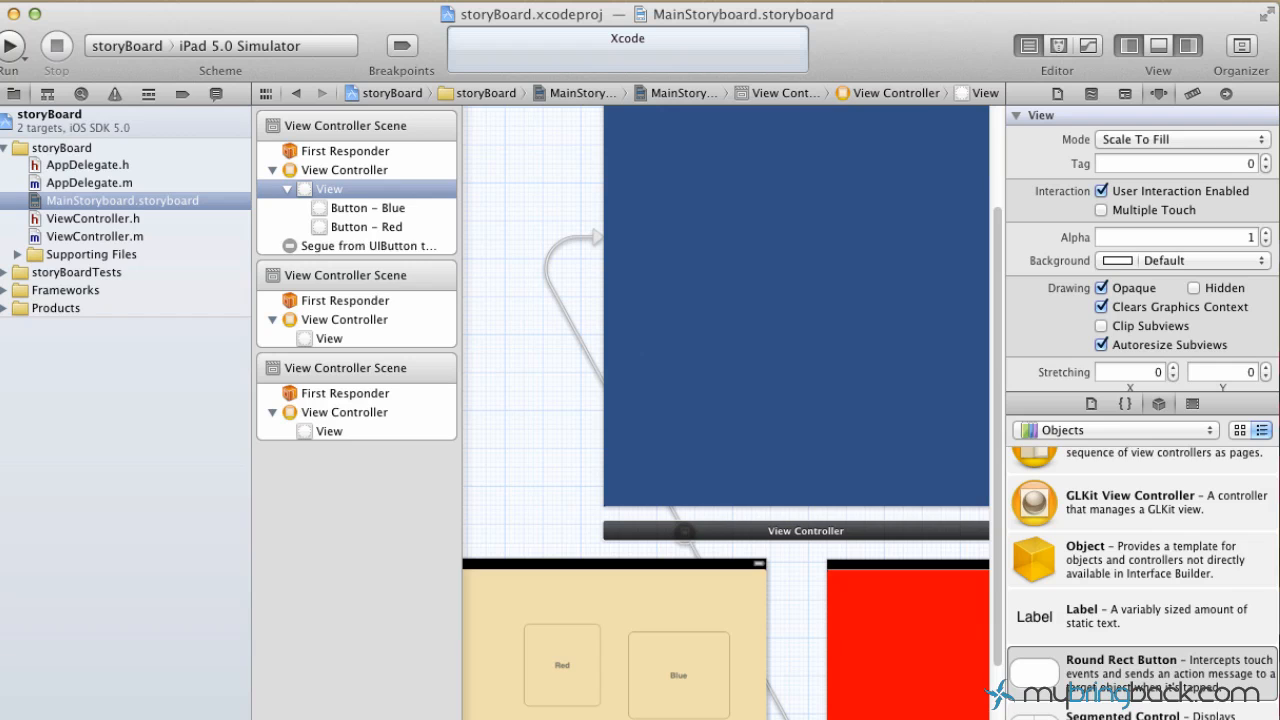
Place and enlarge a Home button on the blue view, then drag a link toward the main view
left_click_drag(1033, 670, 830, 286)
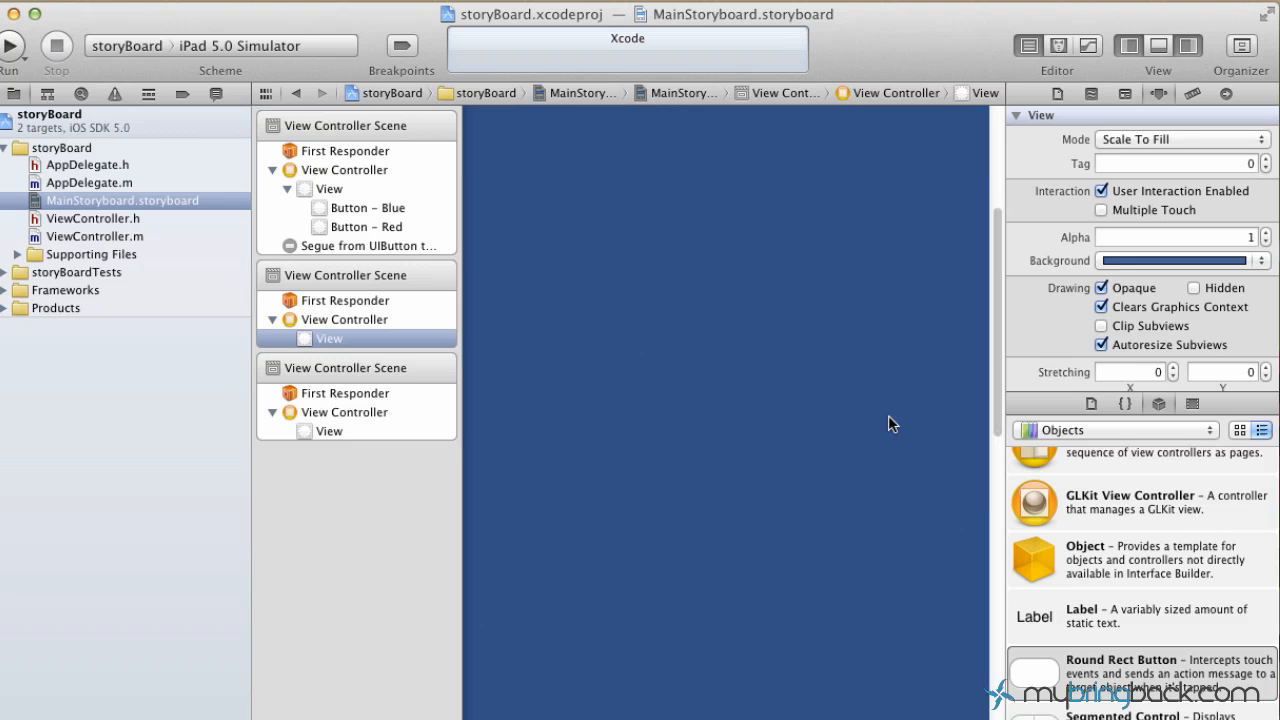
left_click_drag(1034, 668, 729, 486)
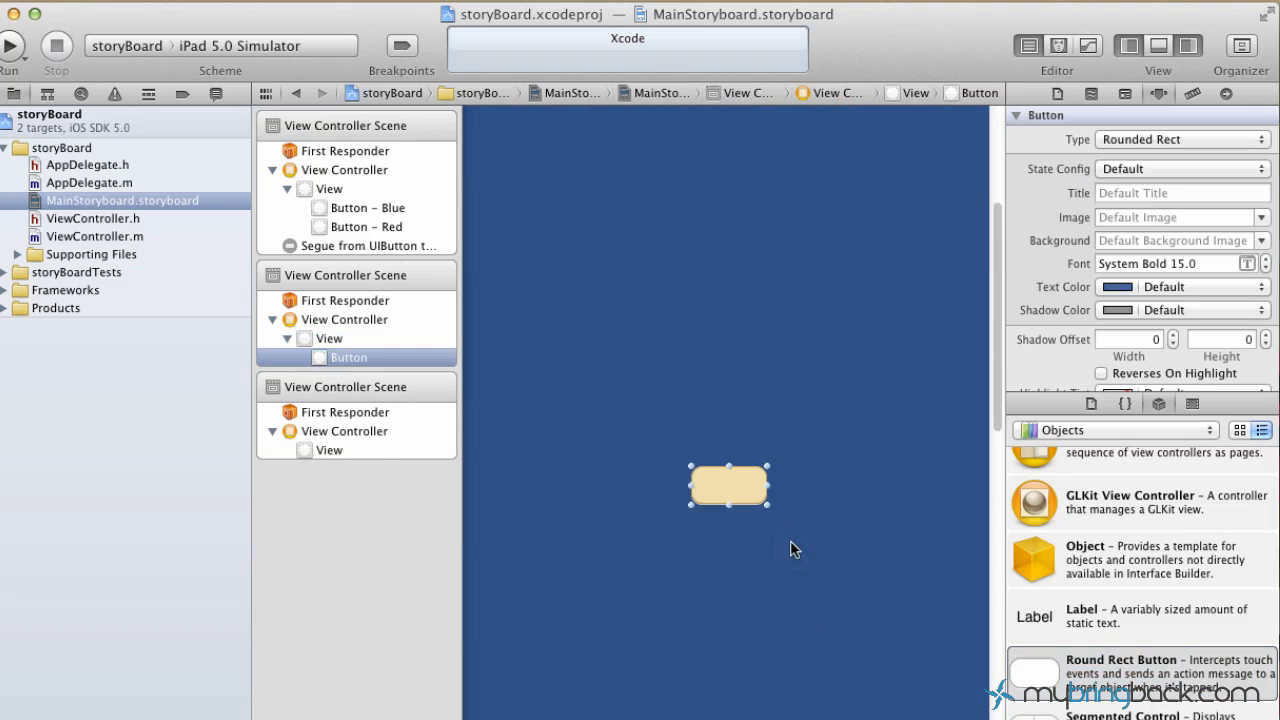
left_click_drag(767, 510, 897, 663)
type("Home")
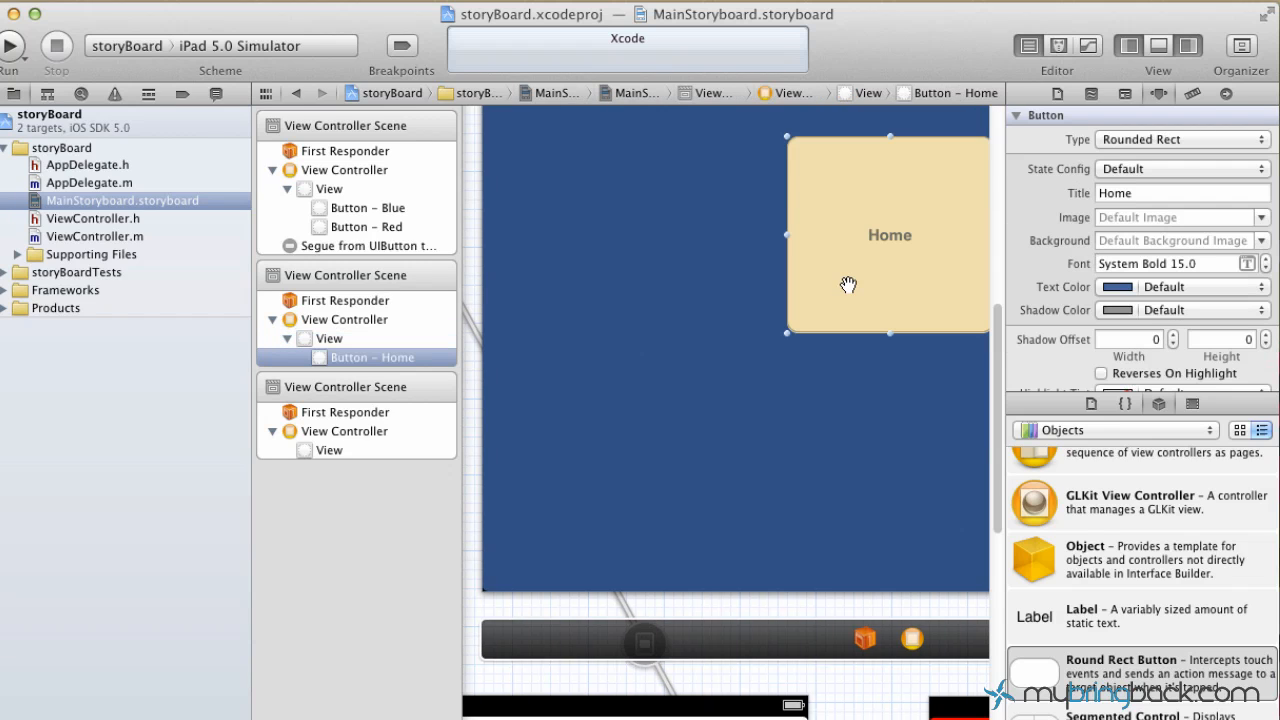
left_click_drag(845, 287, 658, 665)
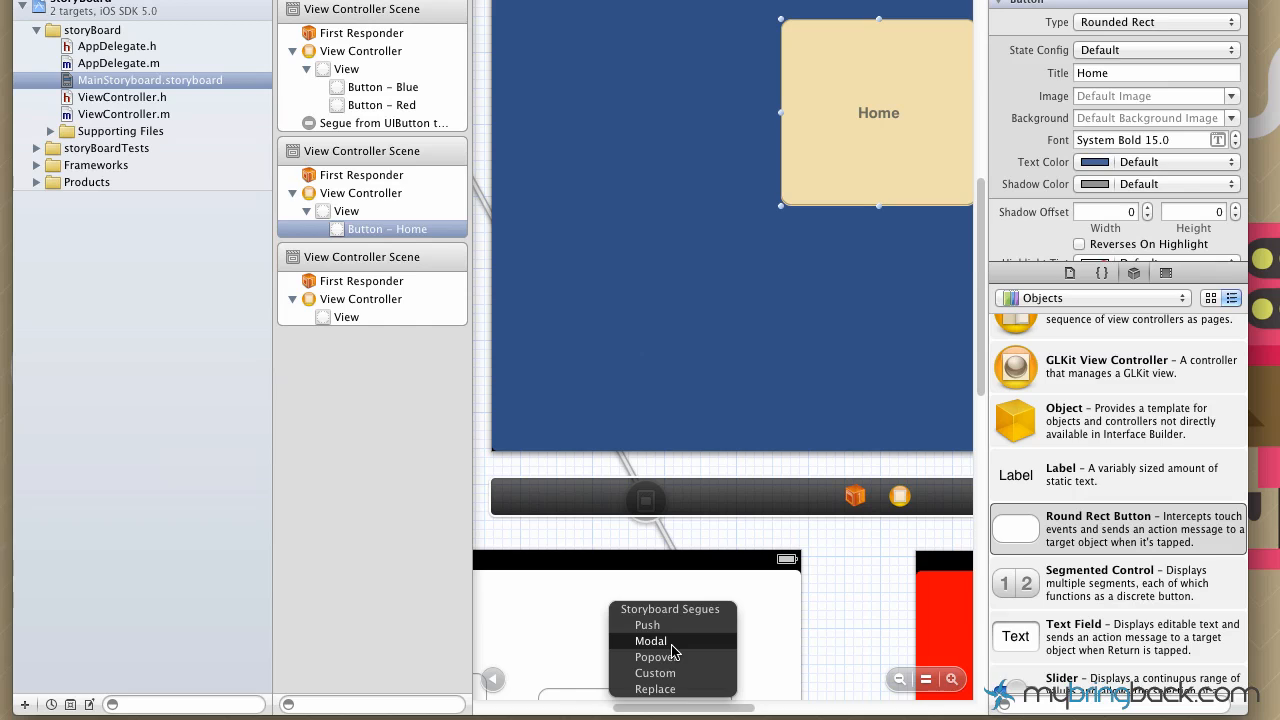
Make the blue view's Home button segue back to the main view modal
left_click(650, 640)
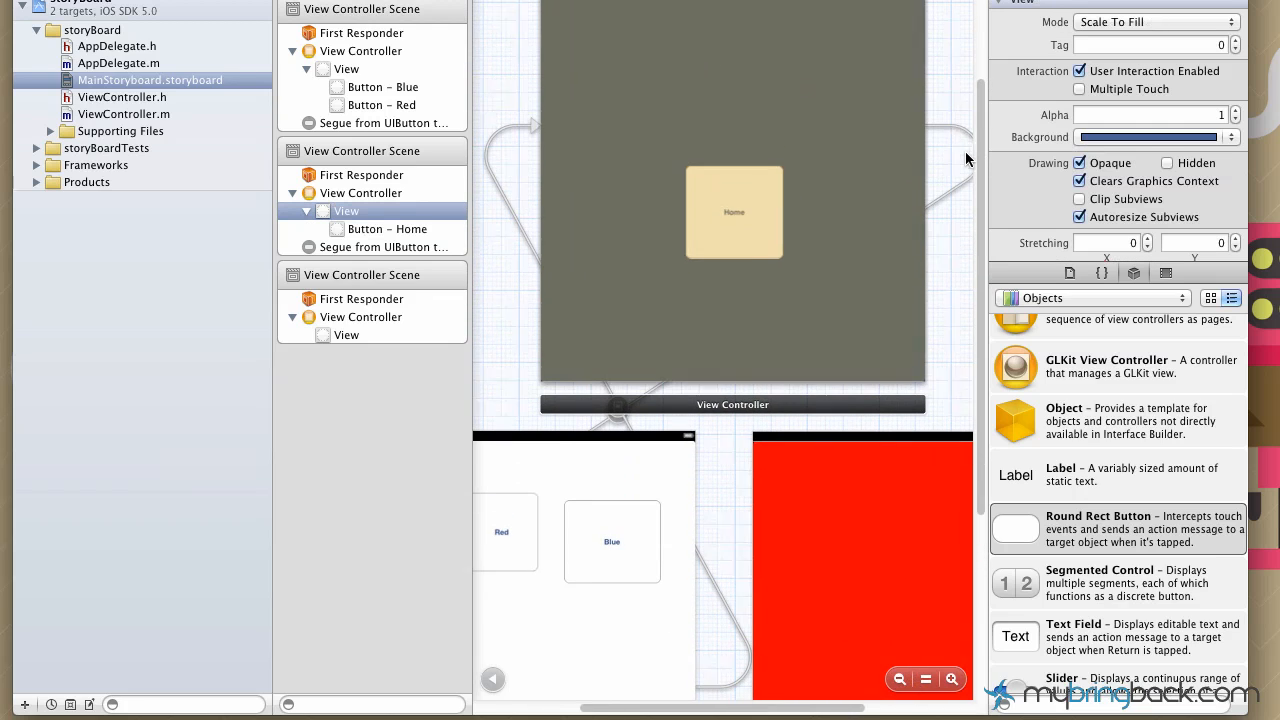
mouse_move(865, 221)
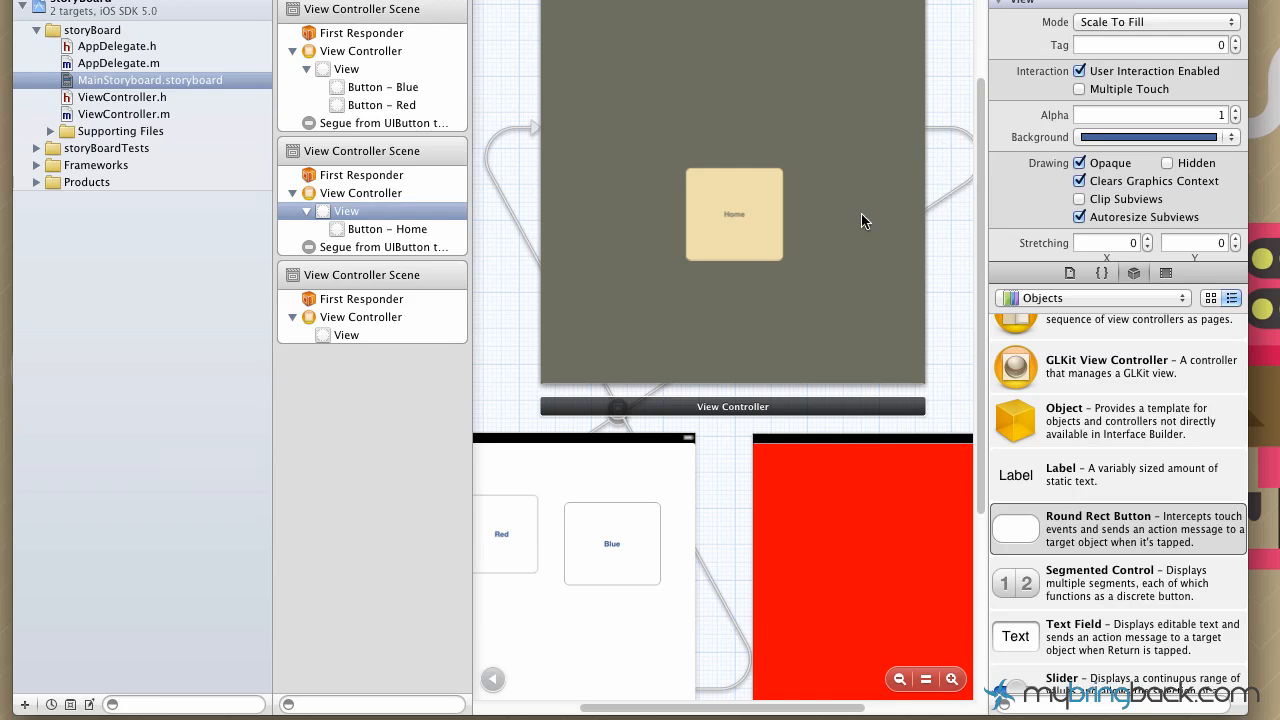
mouse_move(1005, 155)
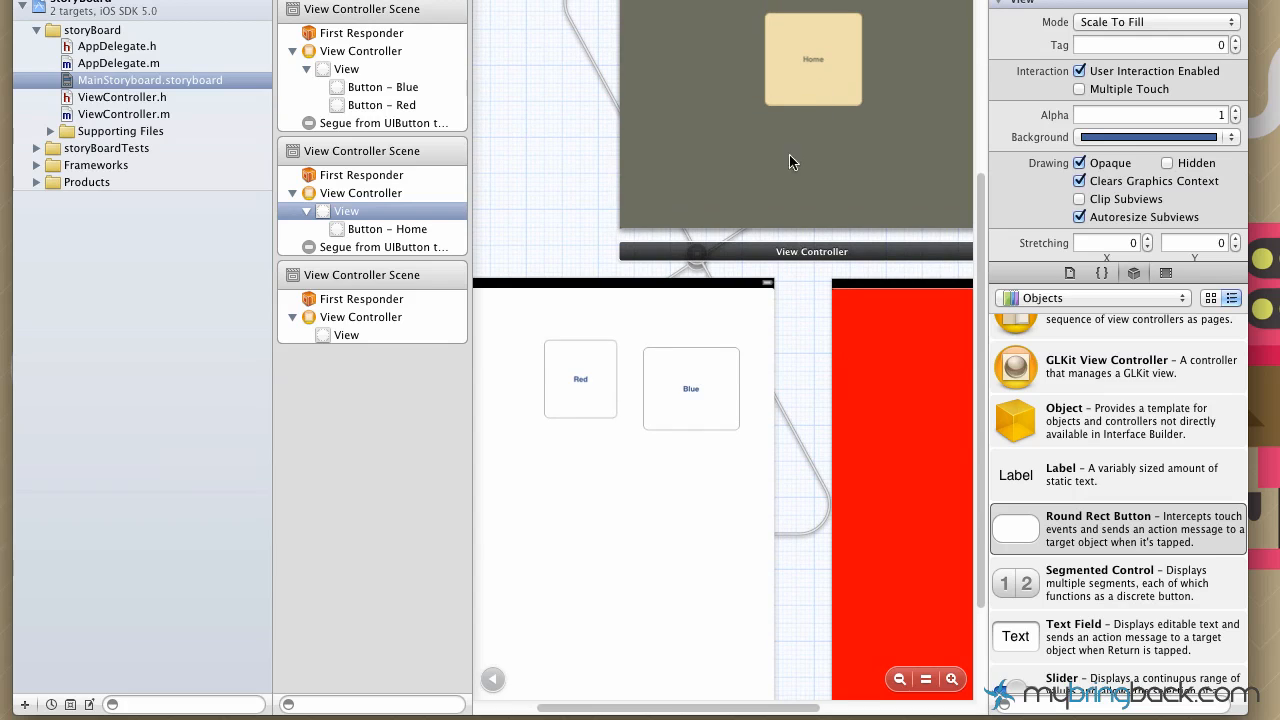
Scroll the storyboard canvas down to the red view controller
scroll("down", 3)
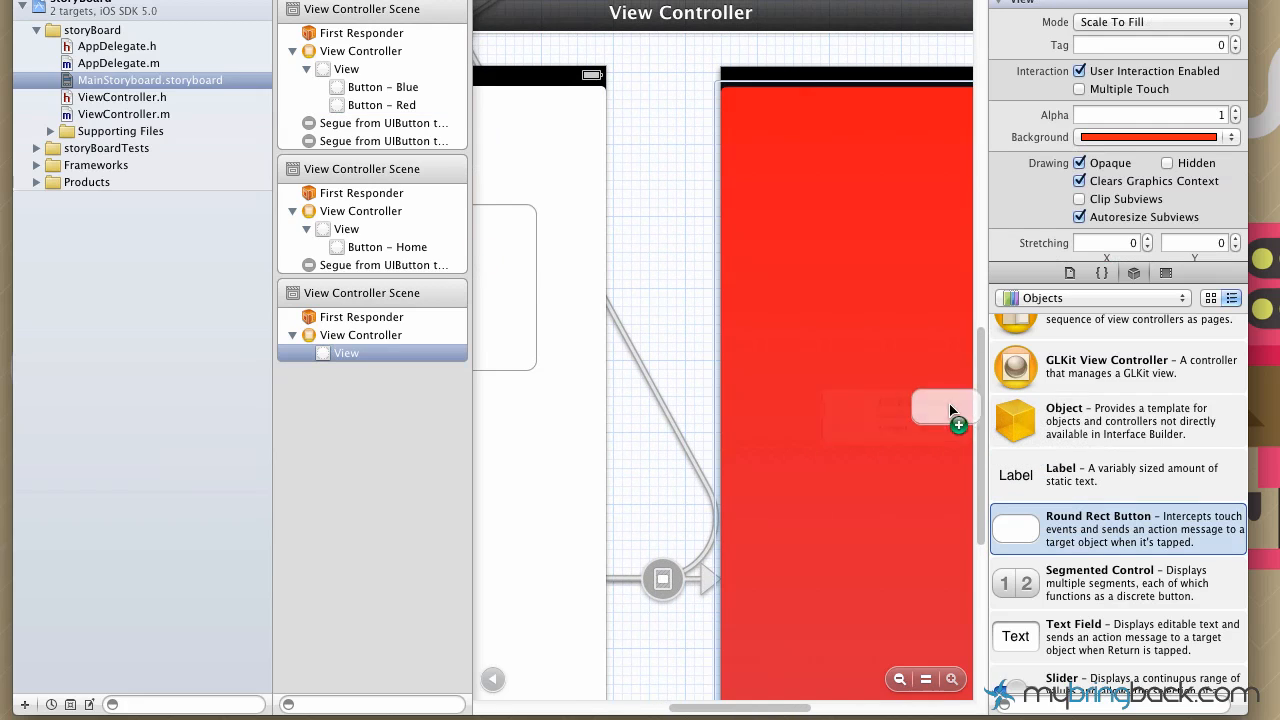
Add a Home button to the red view and pick its segue type
left_click_drag(945, 407, 885, 335)
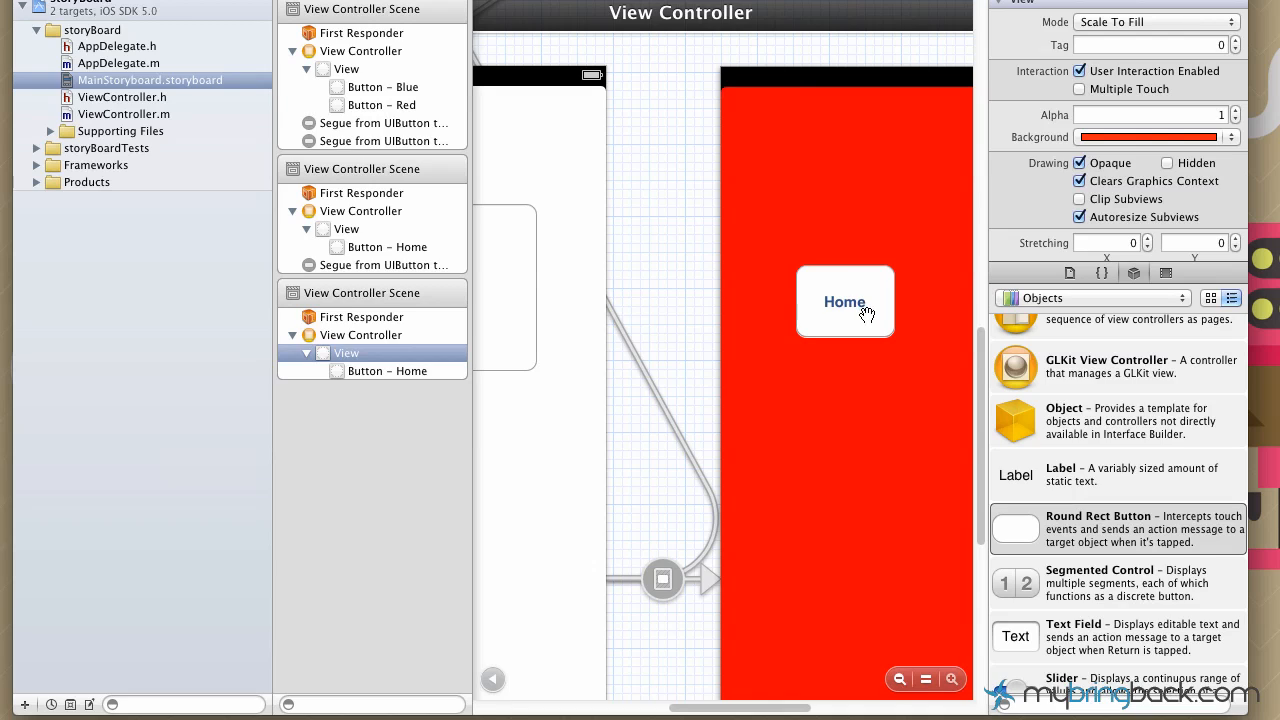
mouse_move(815, 122)
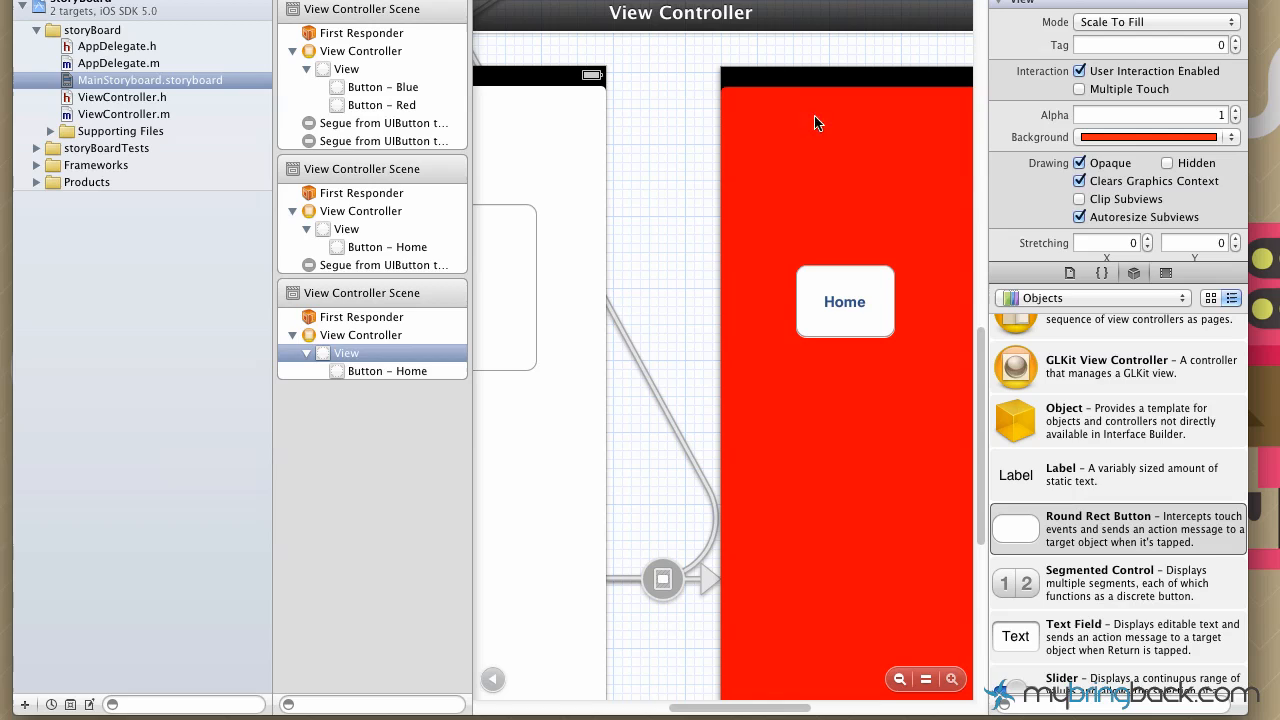
mouse_move(836, 150)
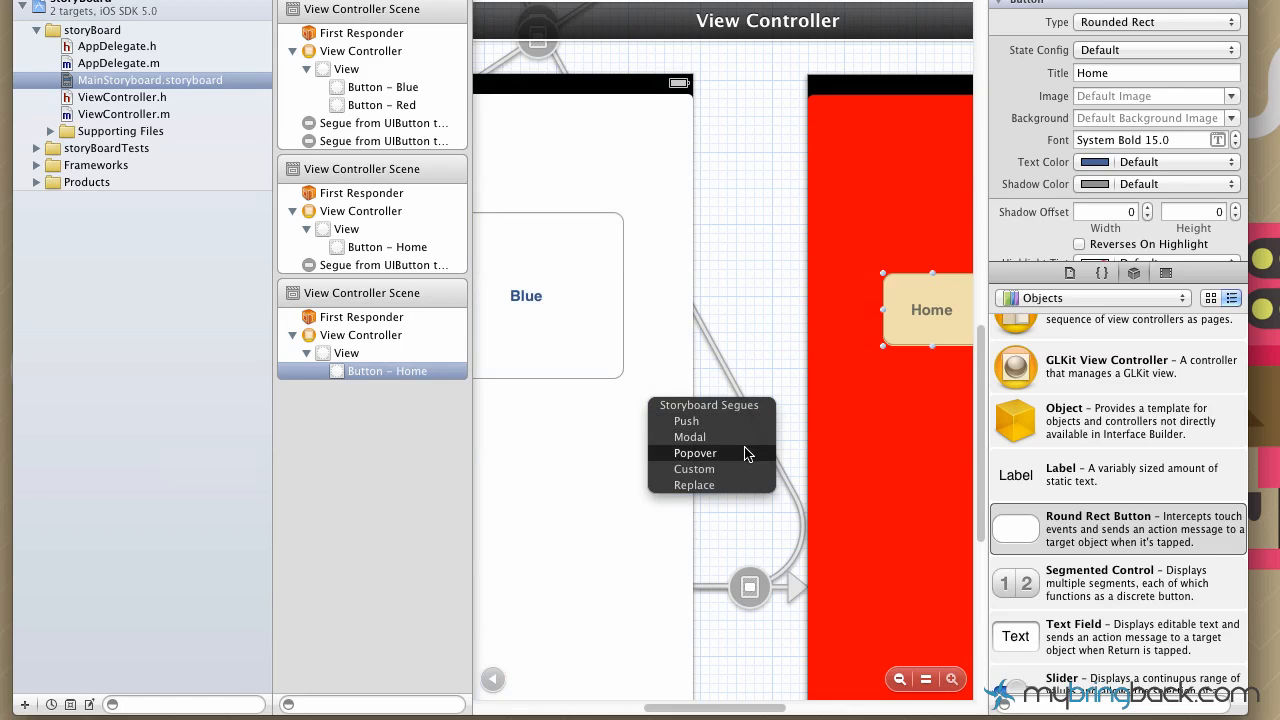
mouse_move(730, 463)
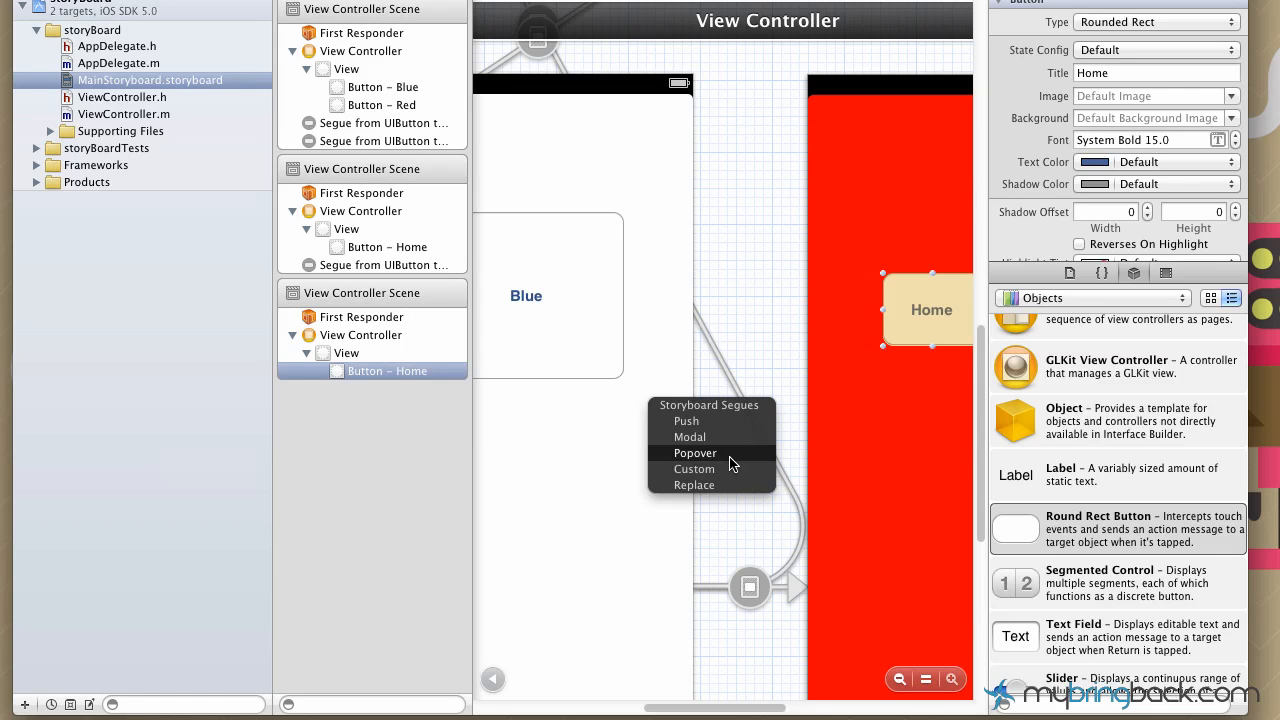
left_click(695, 453)
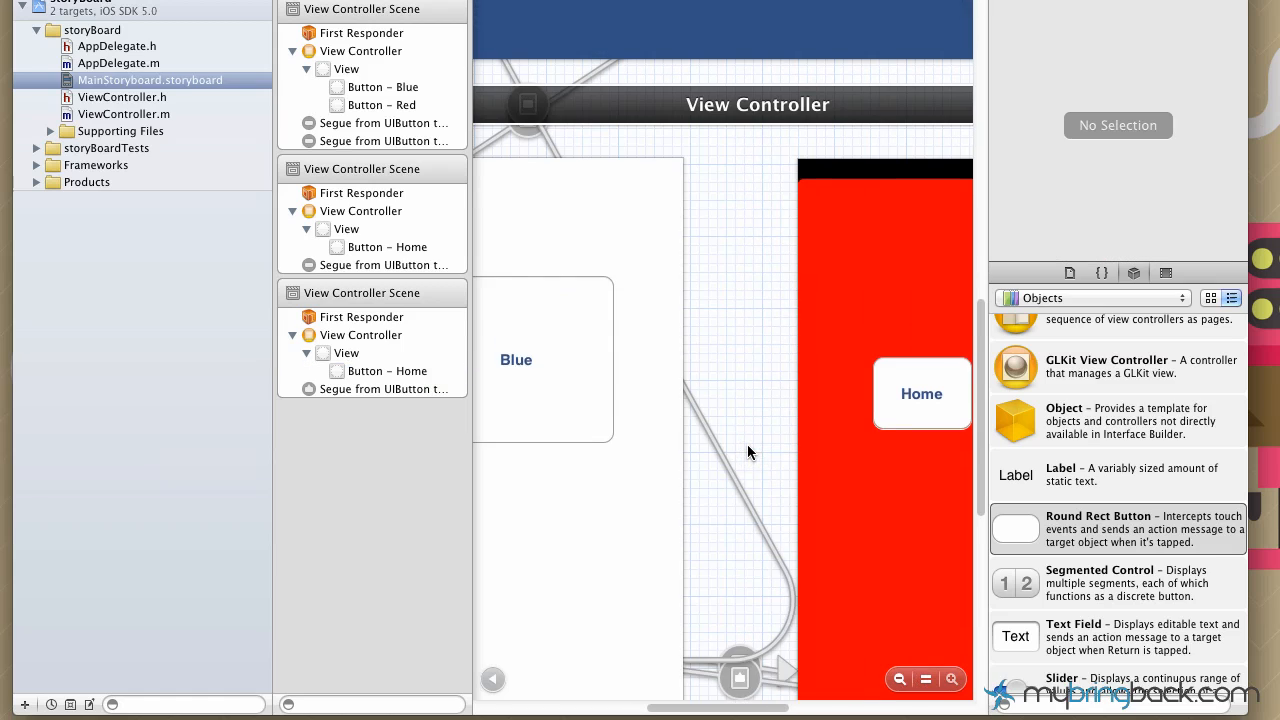
scroll("down", 3)
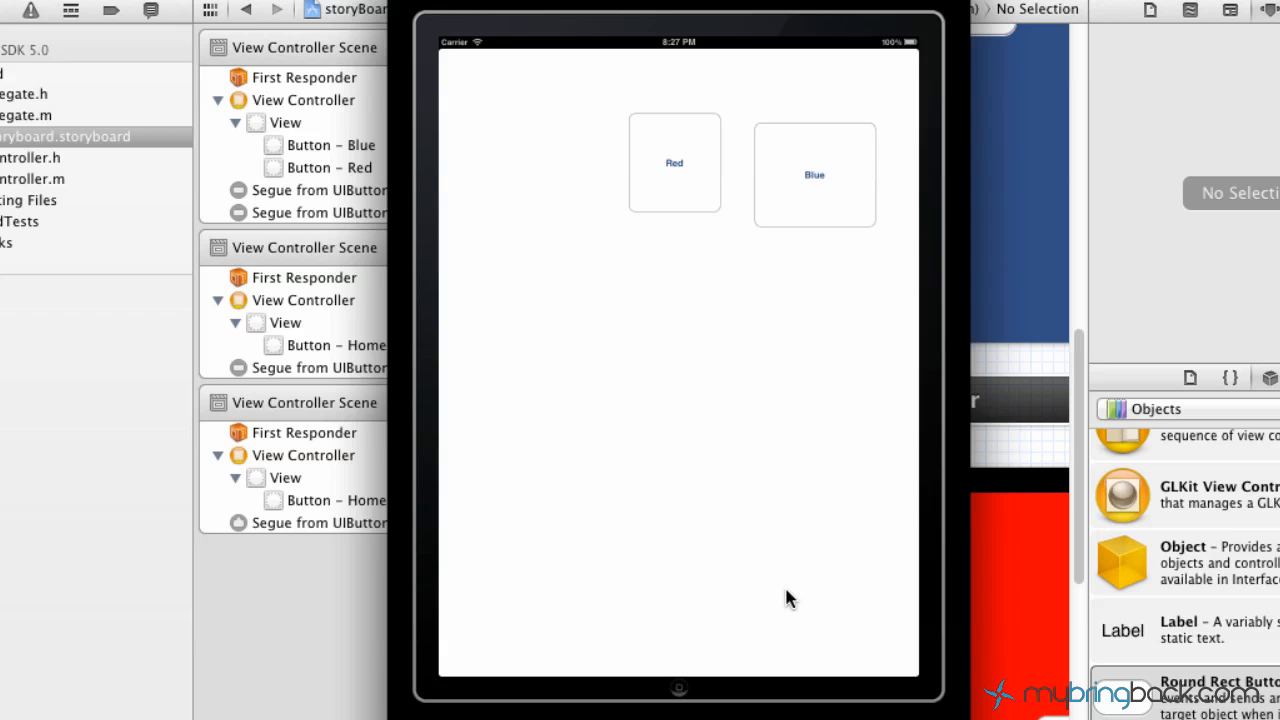
mouse_move(850, 402)
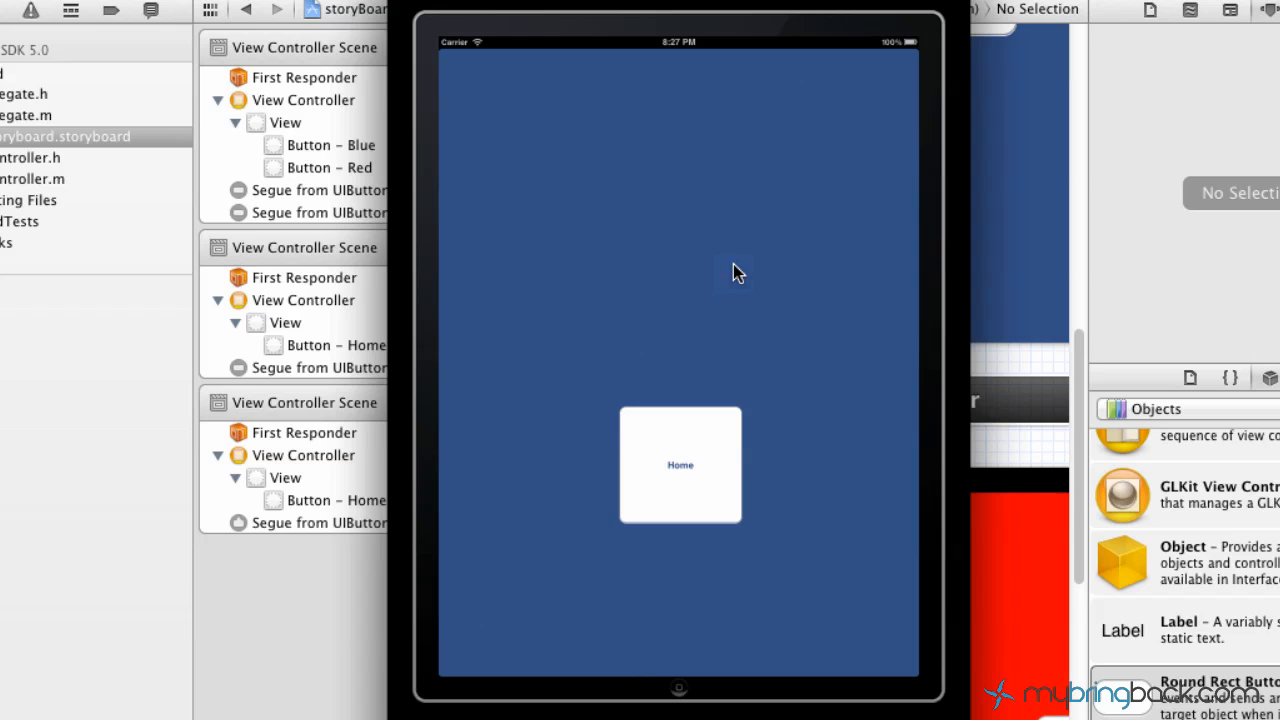
mouse_move(798, 342)
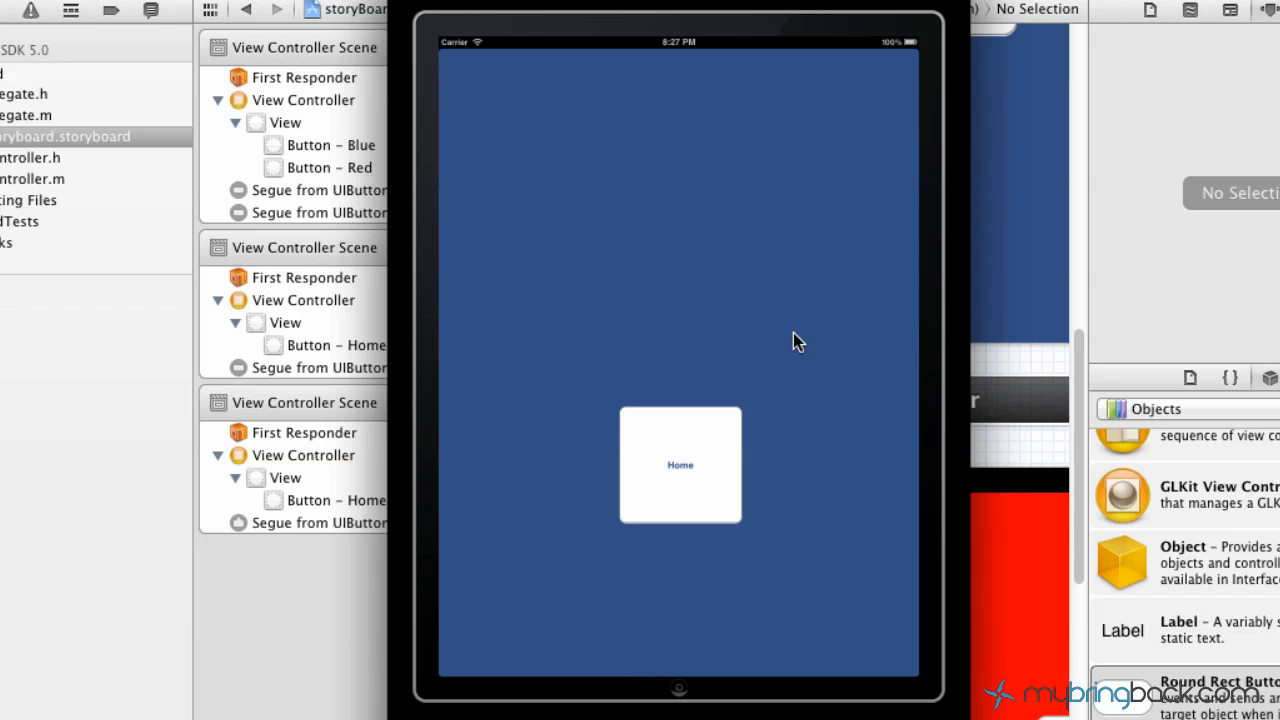
mouse_move(668, 462)
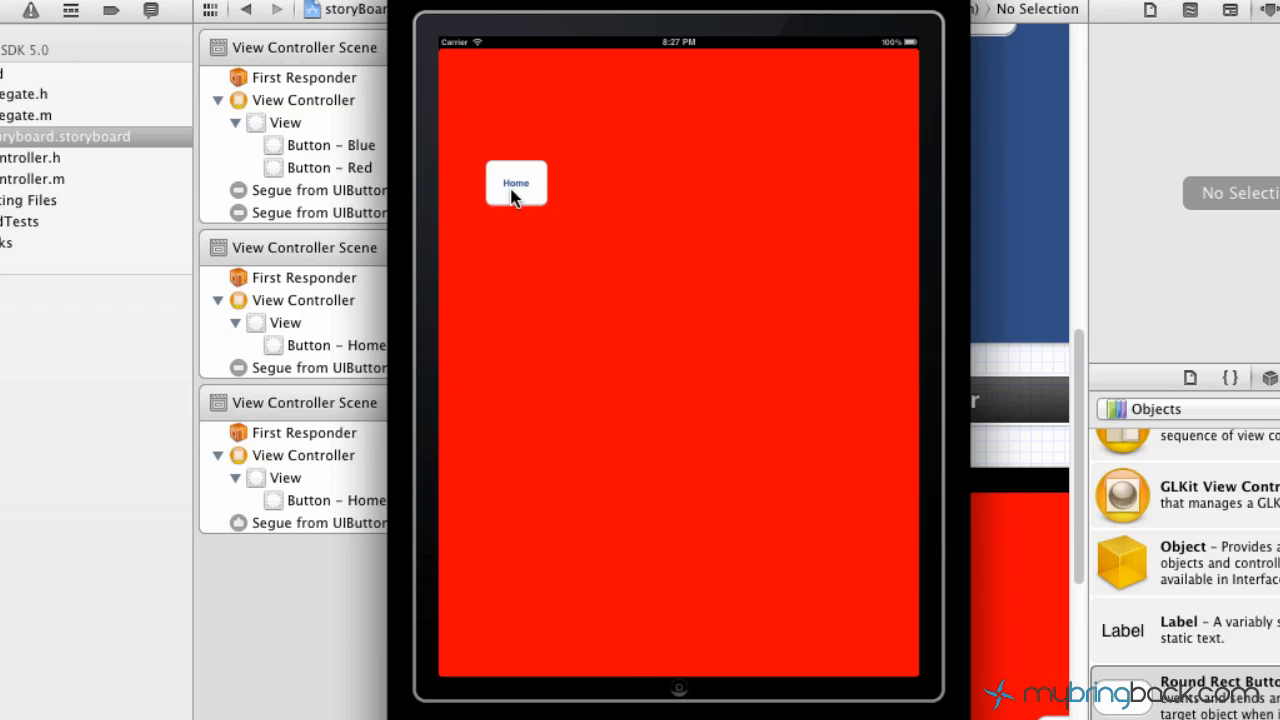
mouse_move(512, 193)
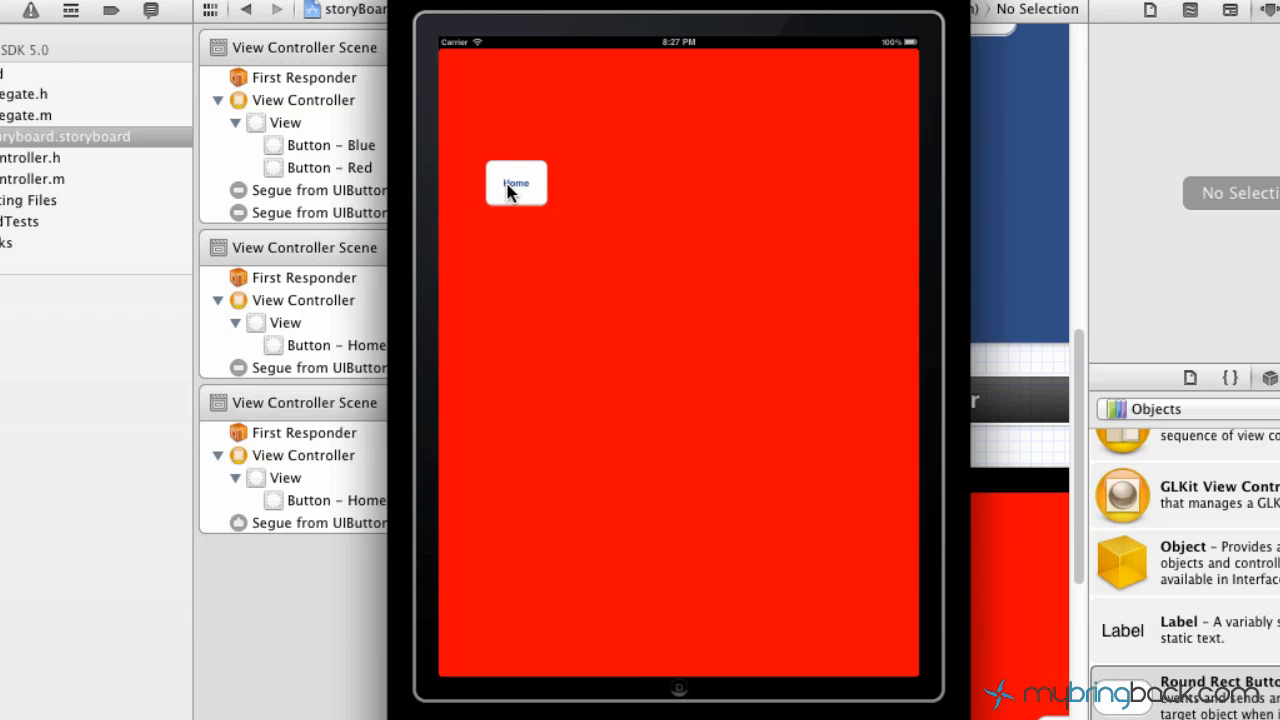
left_click(515, 183)
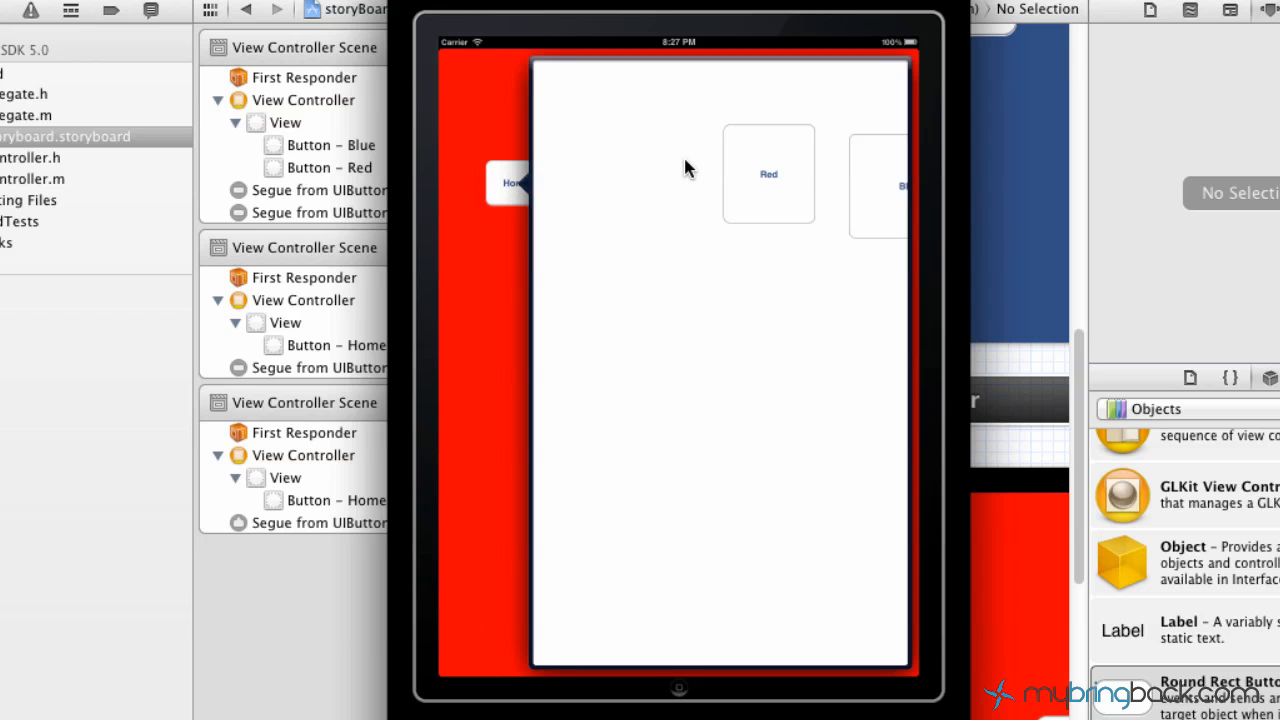
mouse_move(710, 170)
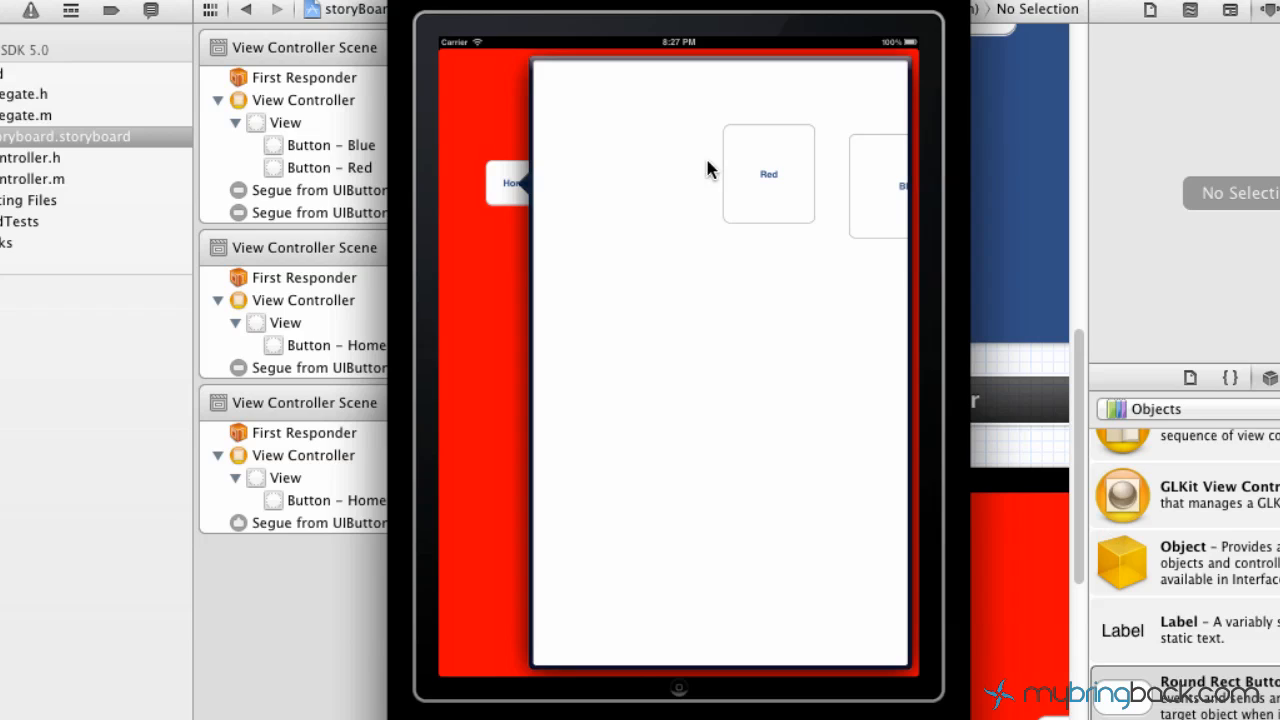
mouse_move(799, 243)
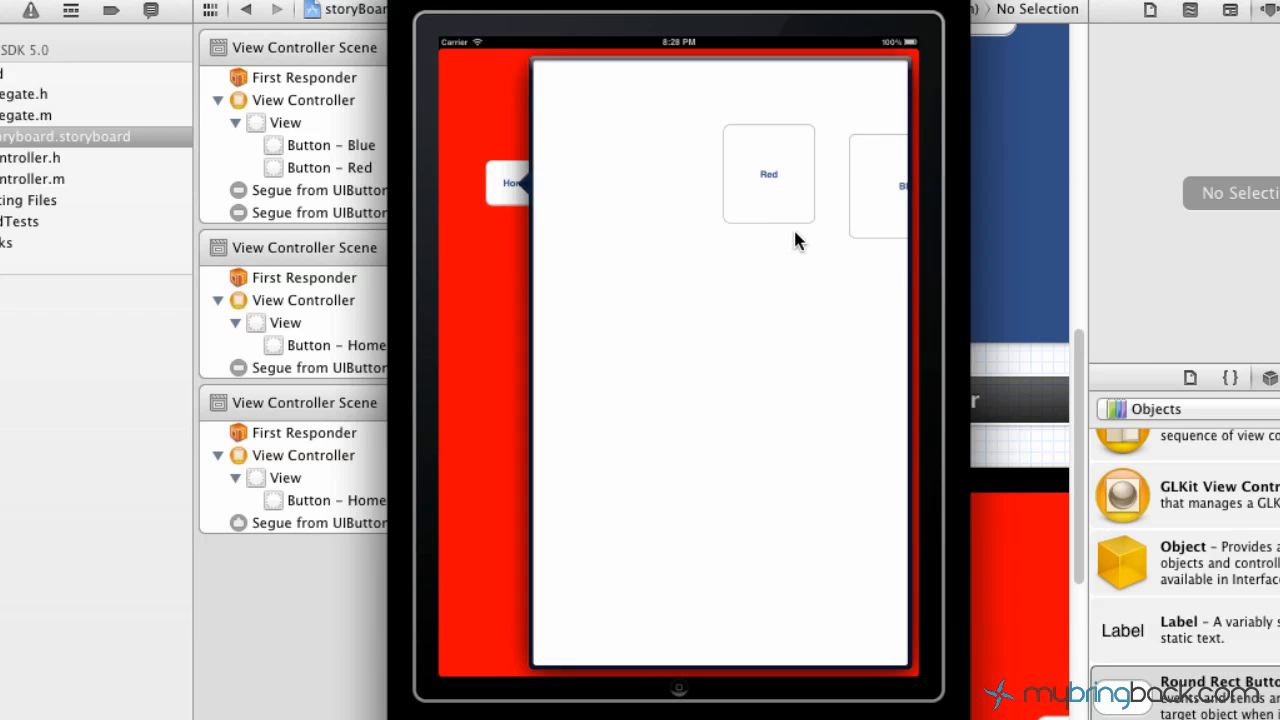
mouse_move(835, 253)
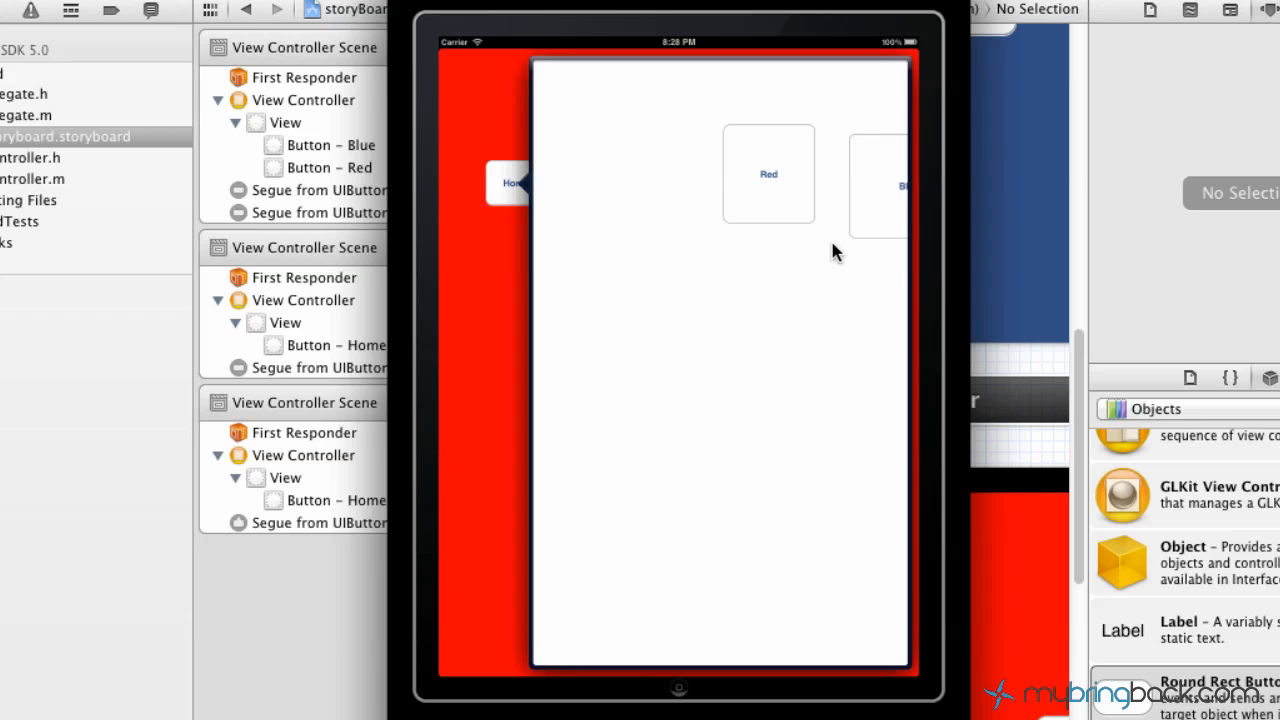
mouse_move(720, 247)
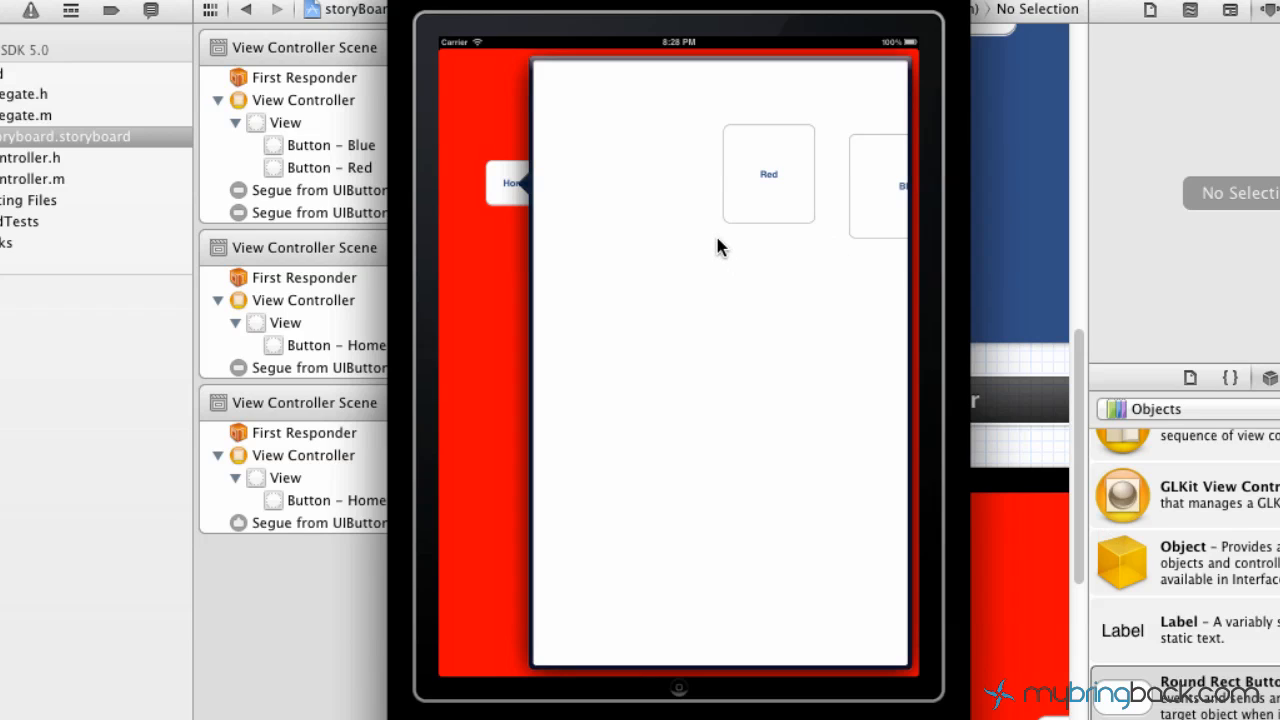
mouse_move(787, 267)
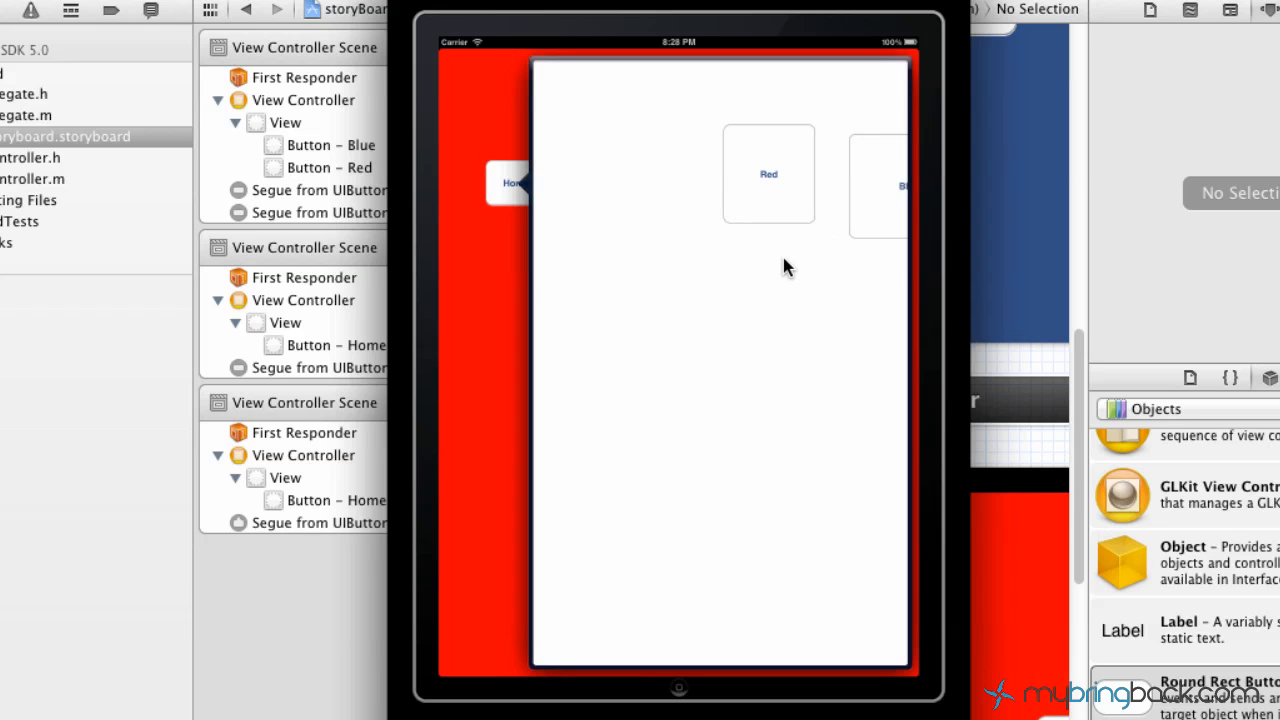
mouse_move(793, 275)
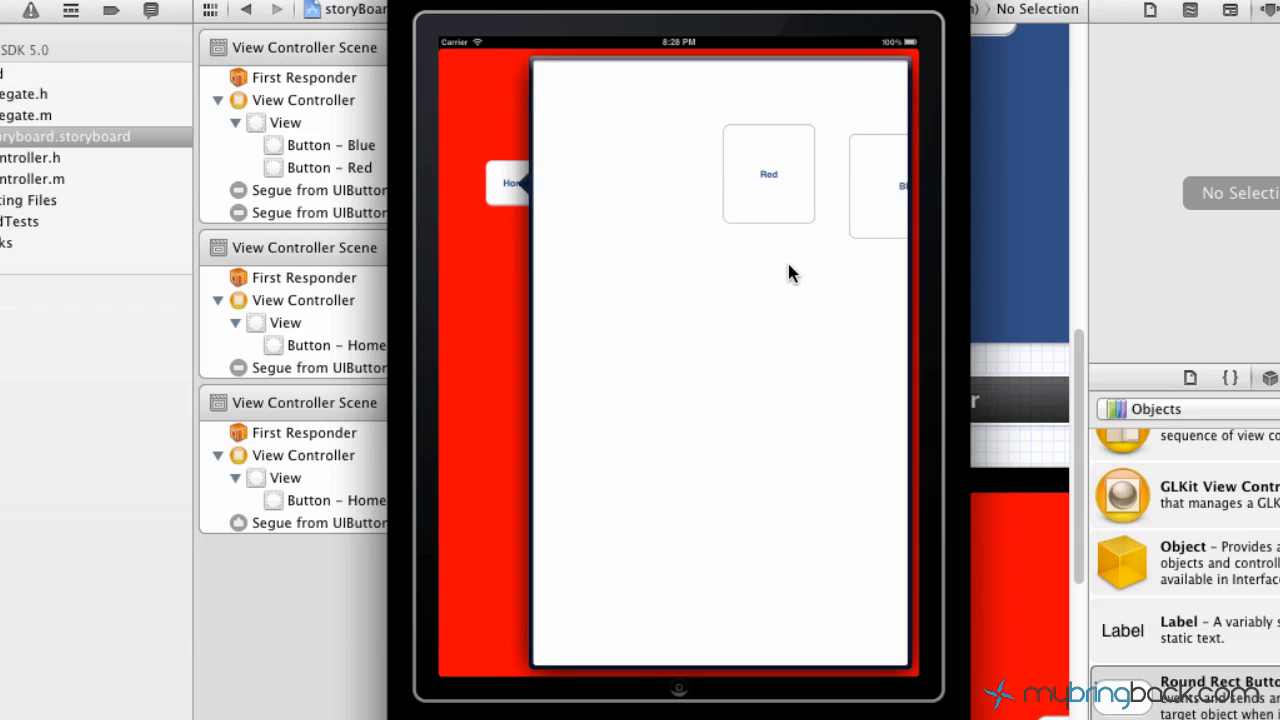
mouse_move(868, 188)
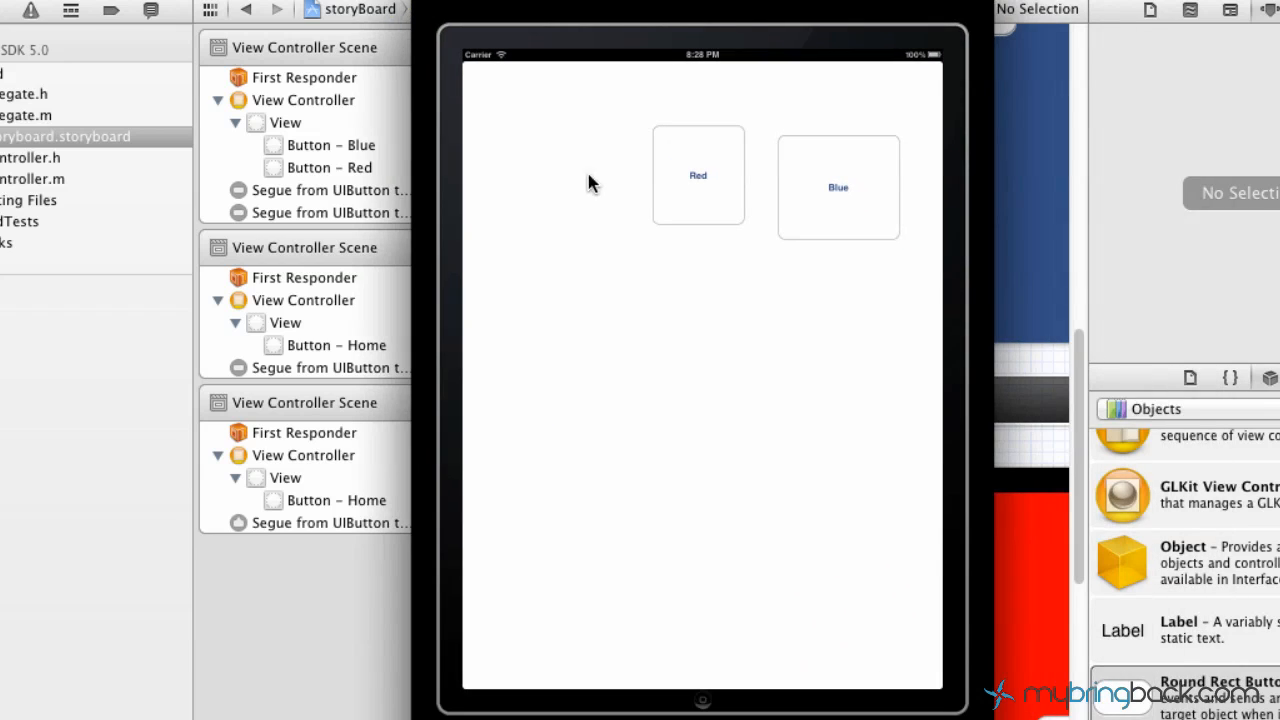
mouse_move(785, 397)
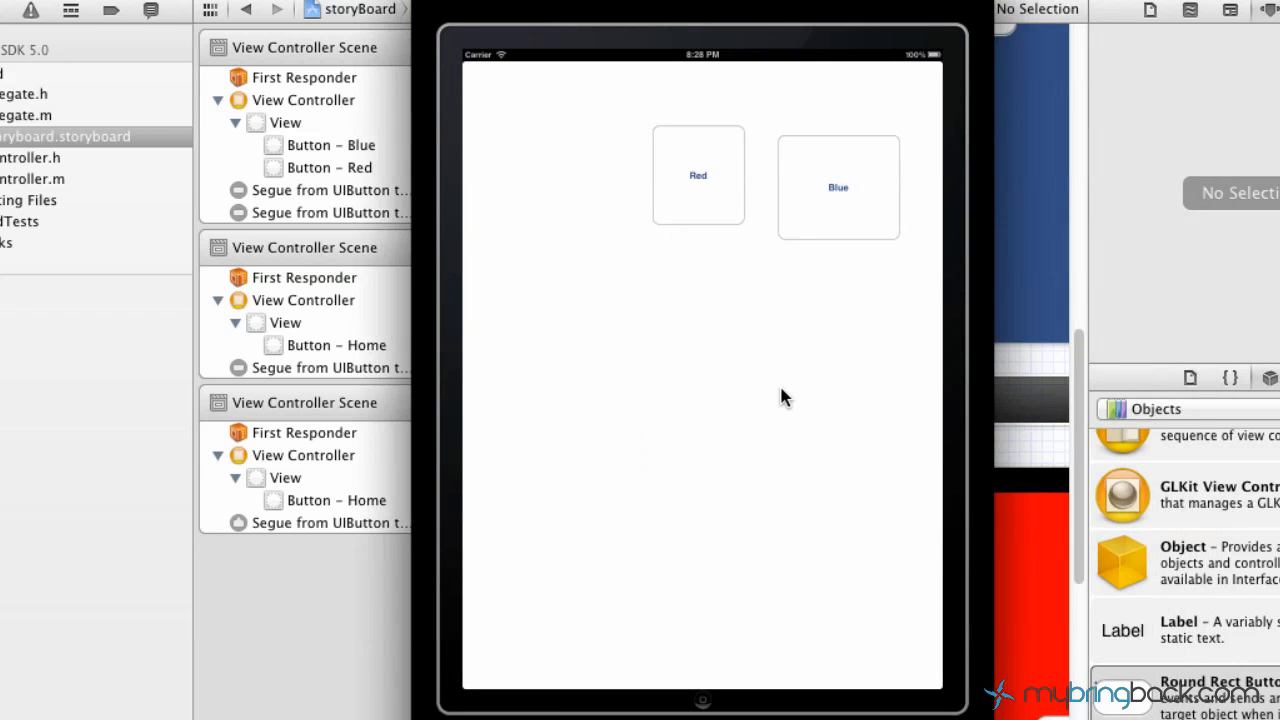